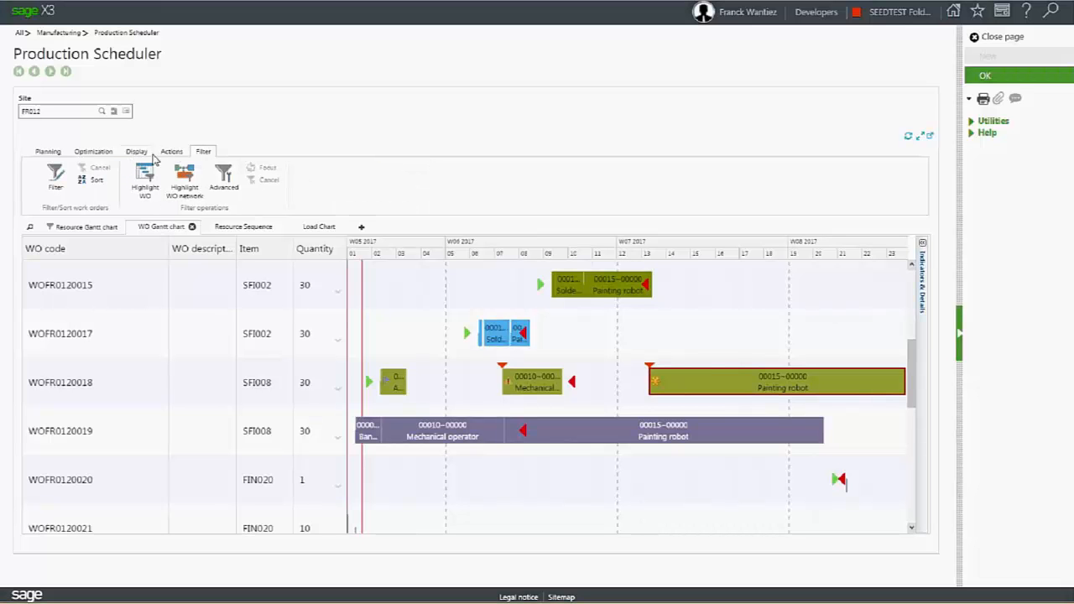
- Show the Display options and scroll the Gantt timeline later to weeks W08–W11 2017
click(136, 151)
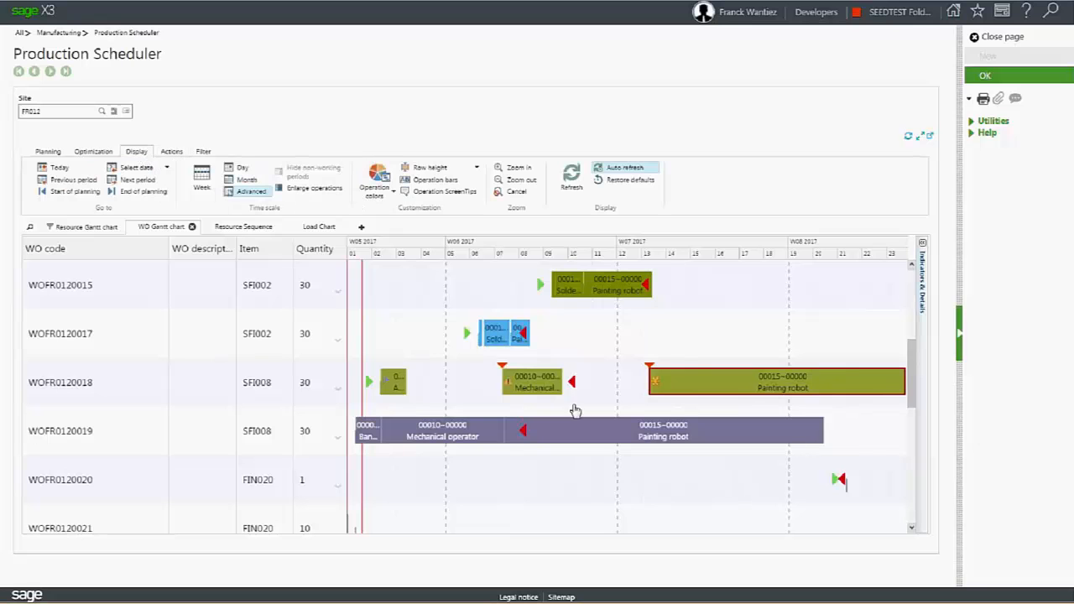
scroll(right, 3)
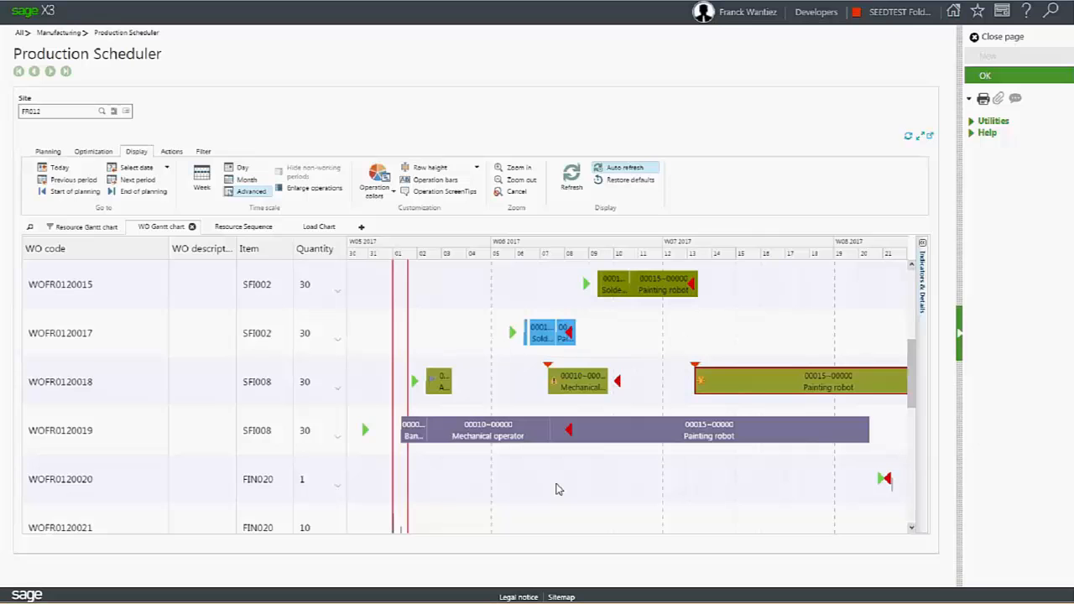
mouse_move(472, 345)
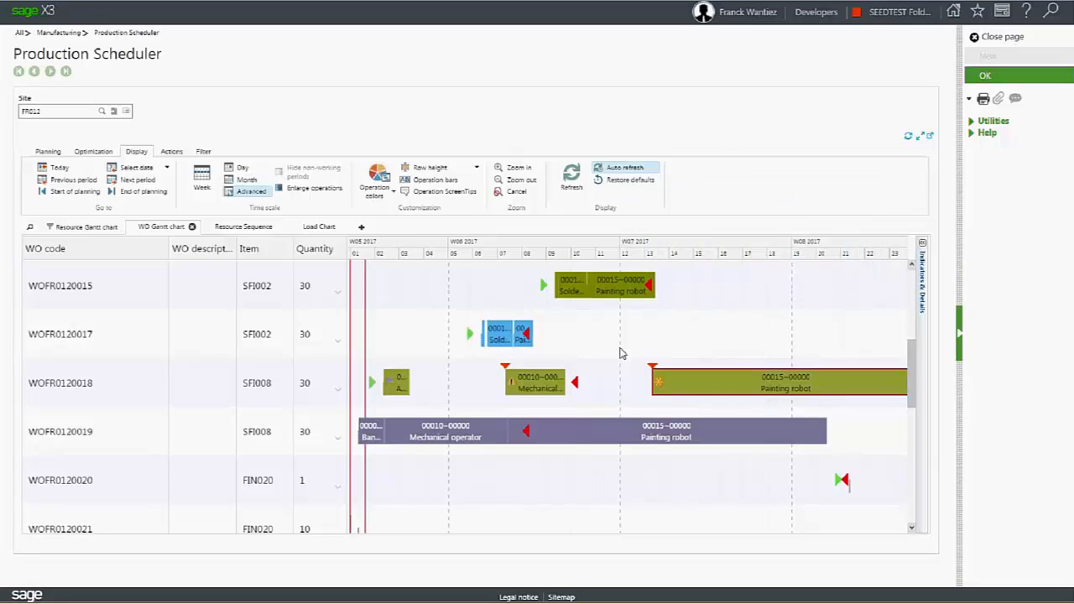
mouse_move(584, 339)
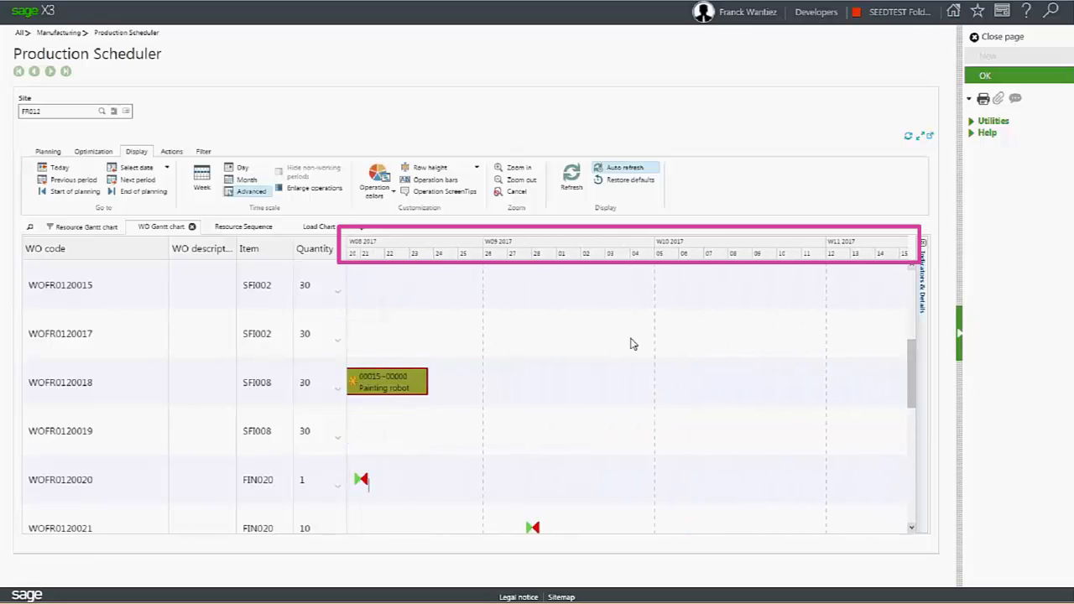
- Zoom the Gantt chart in to a day-by-day view of 6–12 February 2017
click(519, 167)
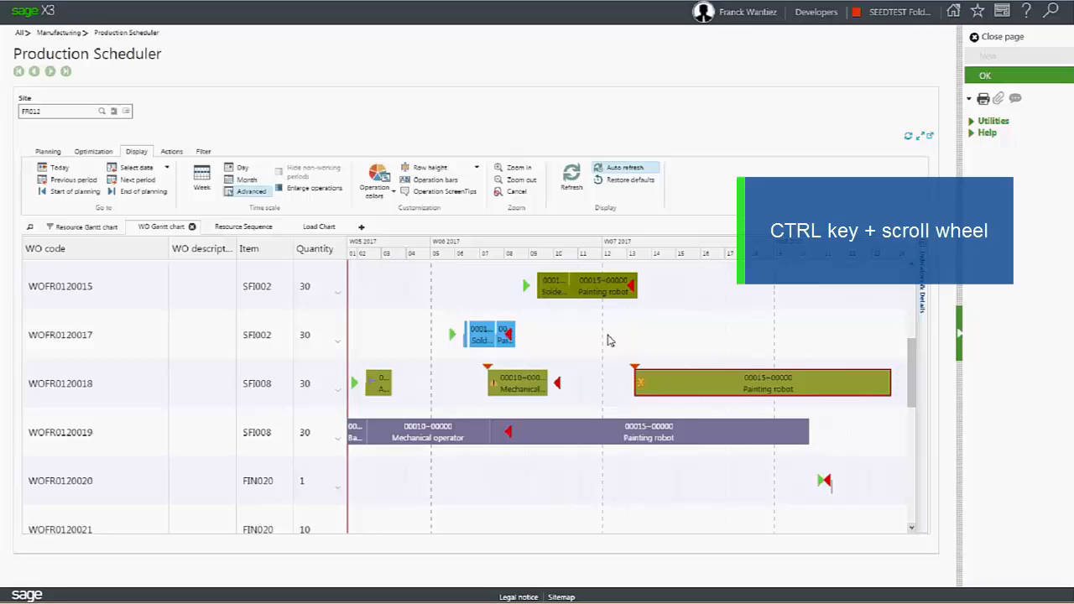
scroll(down, 3)
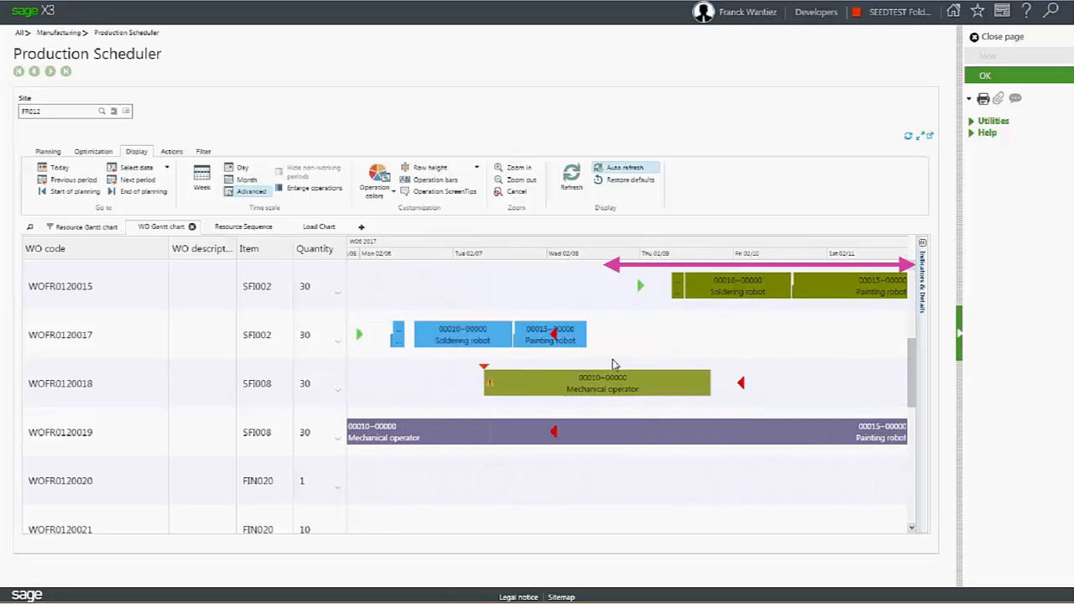
click(519, 167)
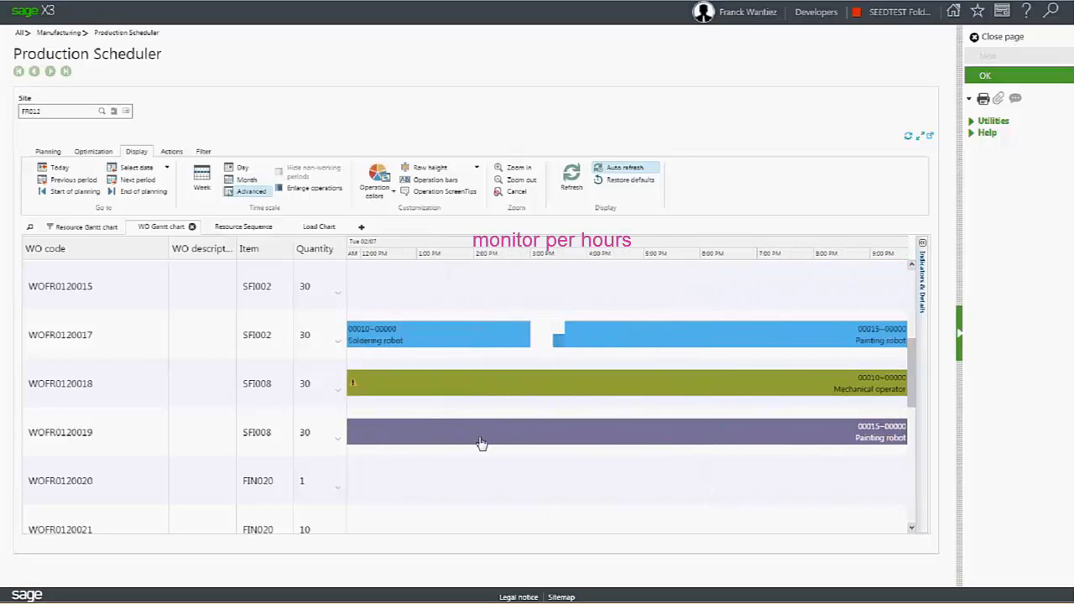
mouse_move(460, 430)
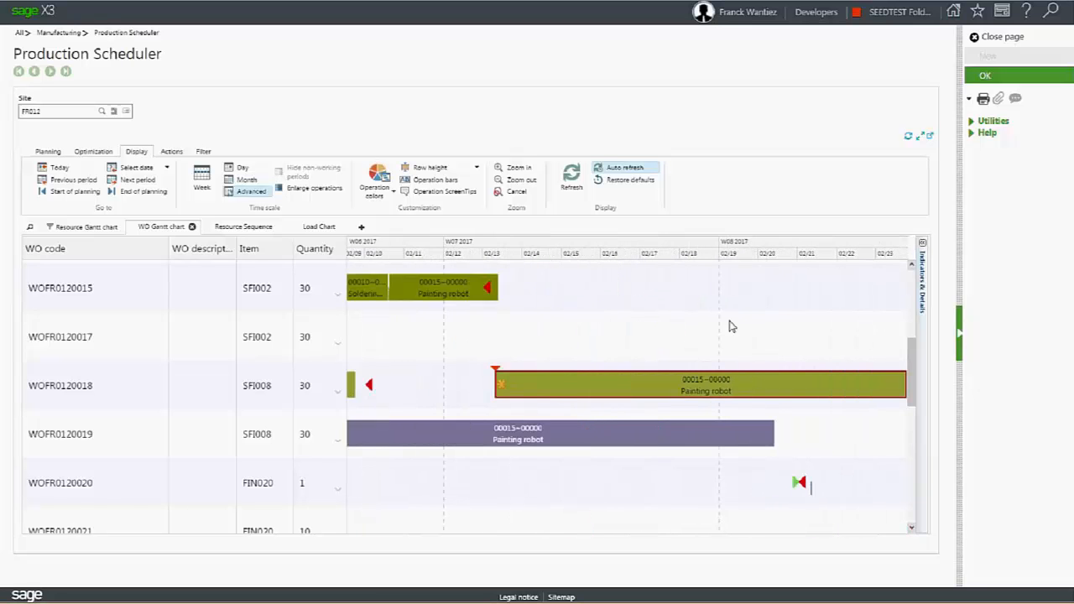
click(518, 167)
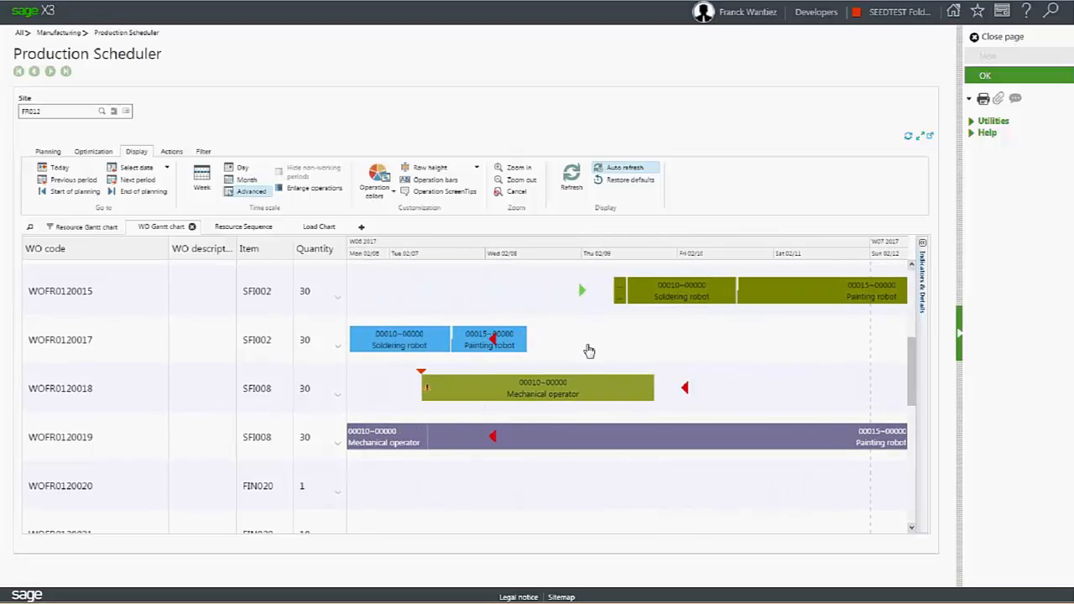
mouse_move(585, 348)
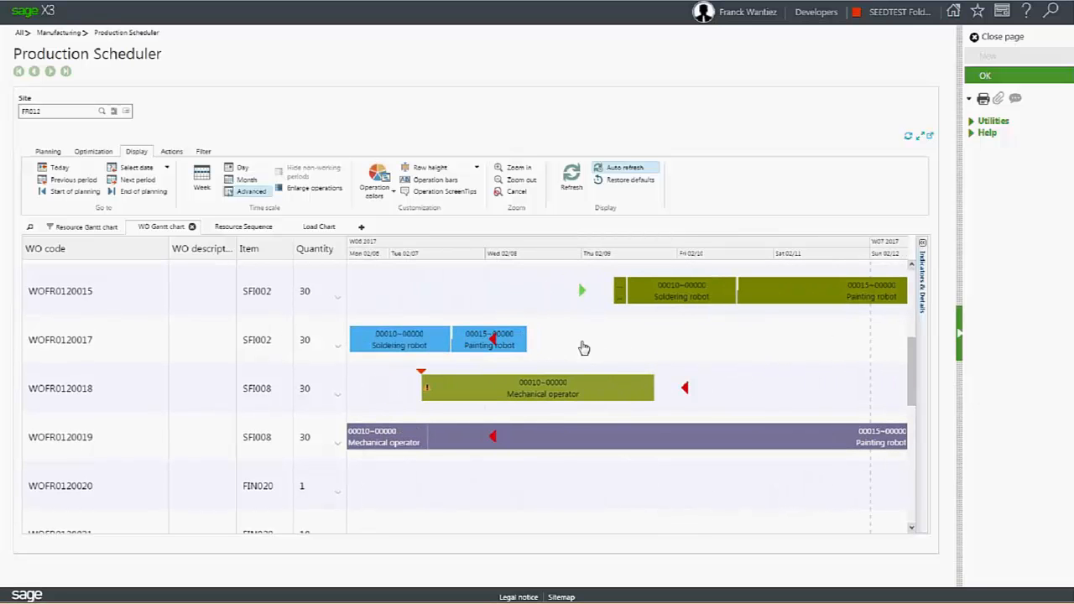
mouse_move(536, 324)
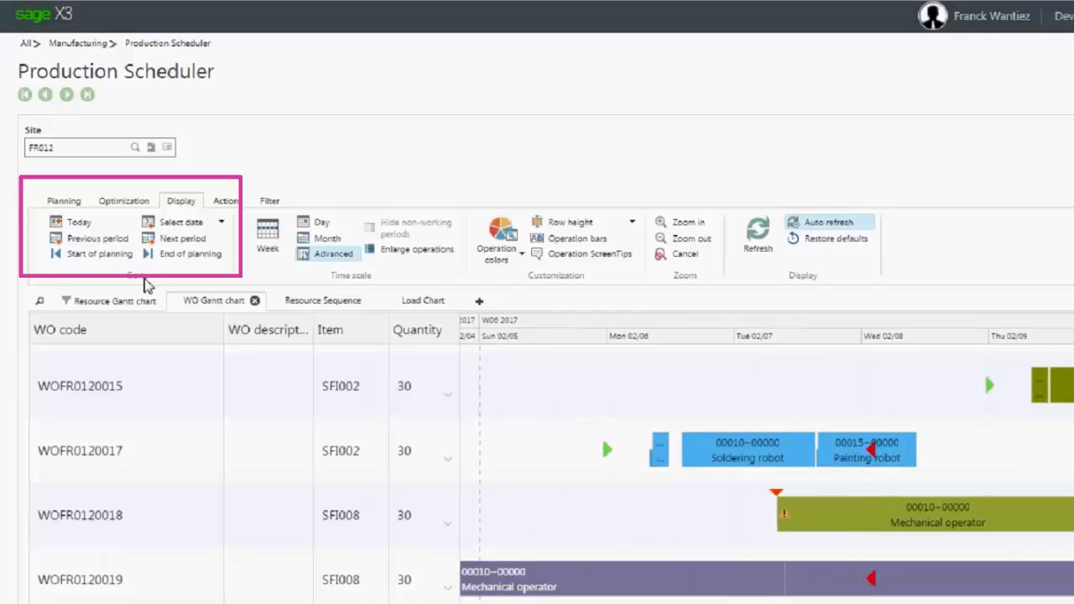
mouse_move(182, 238)
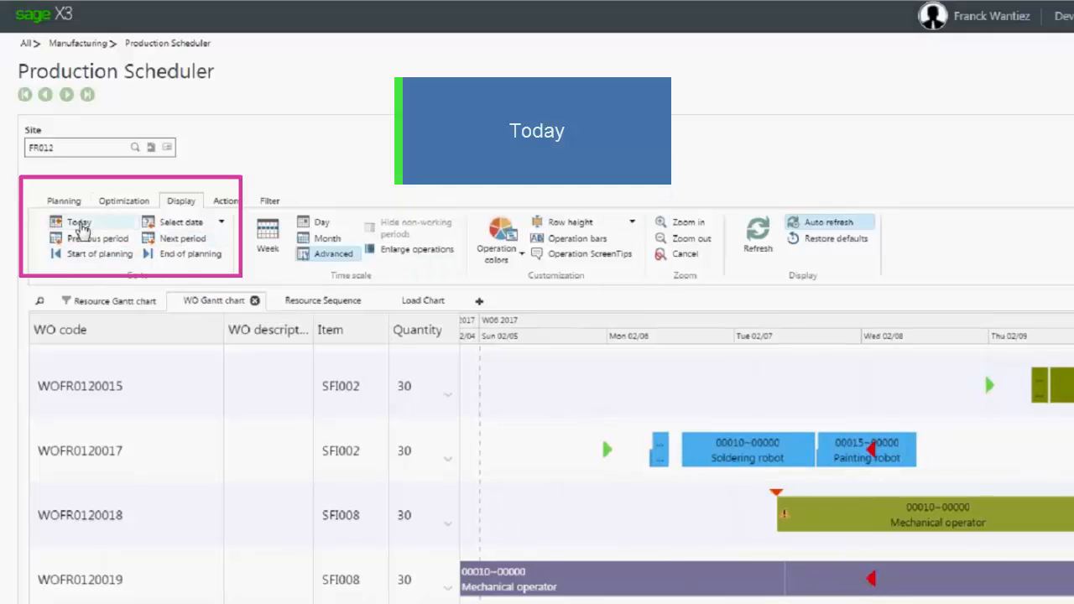
- Jump the chart to today, end of planning, start of planning, then the next period
click(78, 221)
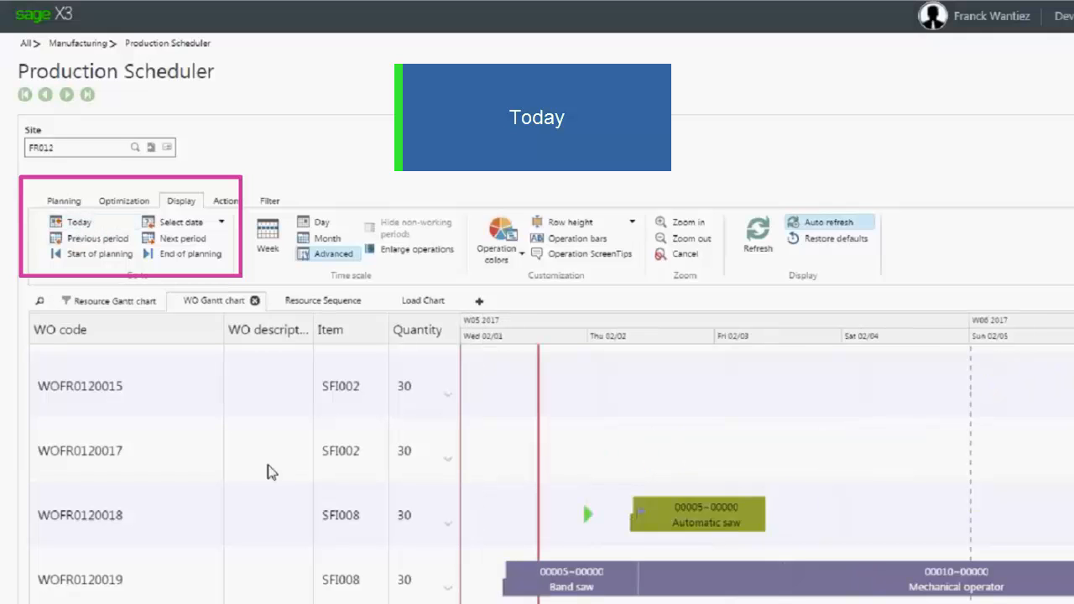
mouse_move(609, 342)
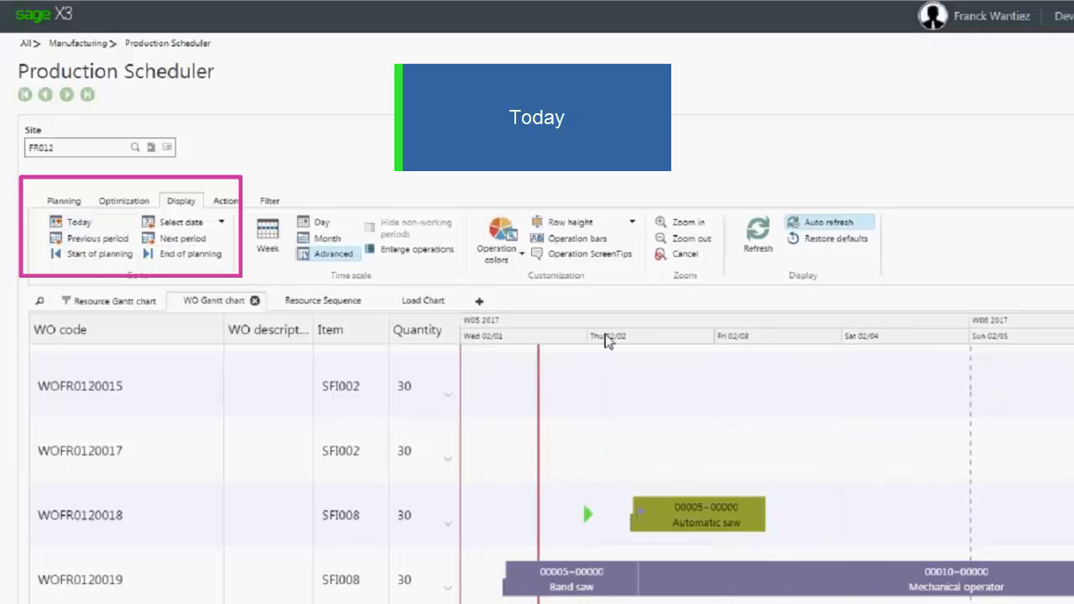
mouse_move(88, 259)
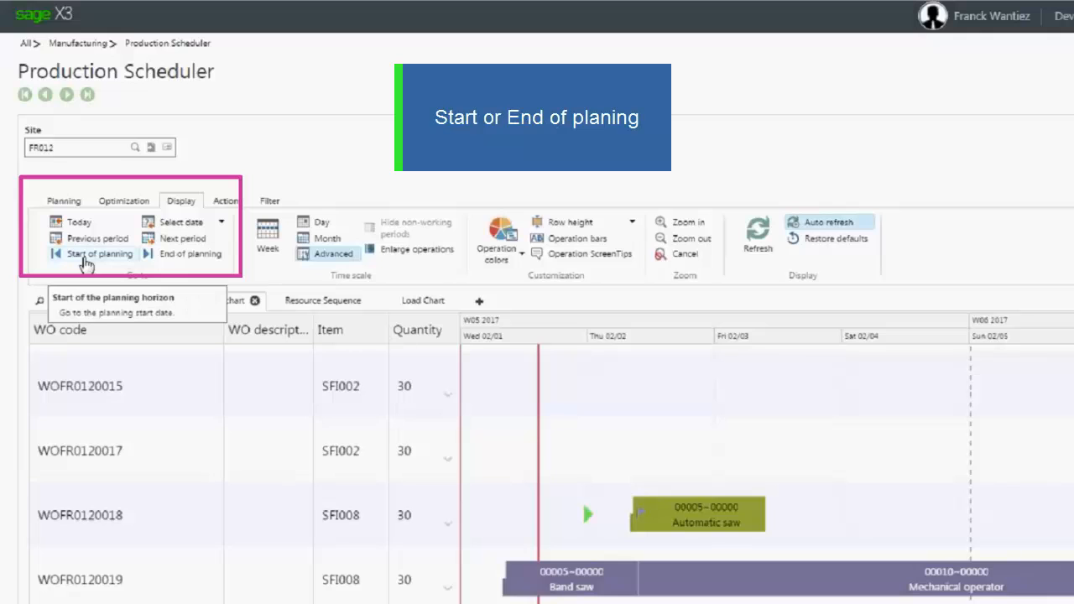
mouse_move(190, 258)
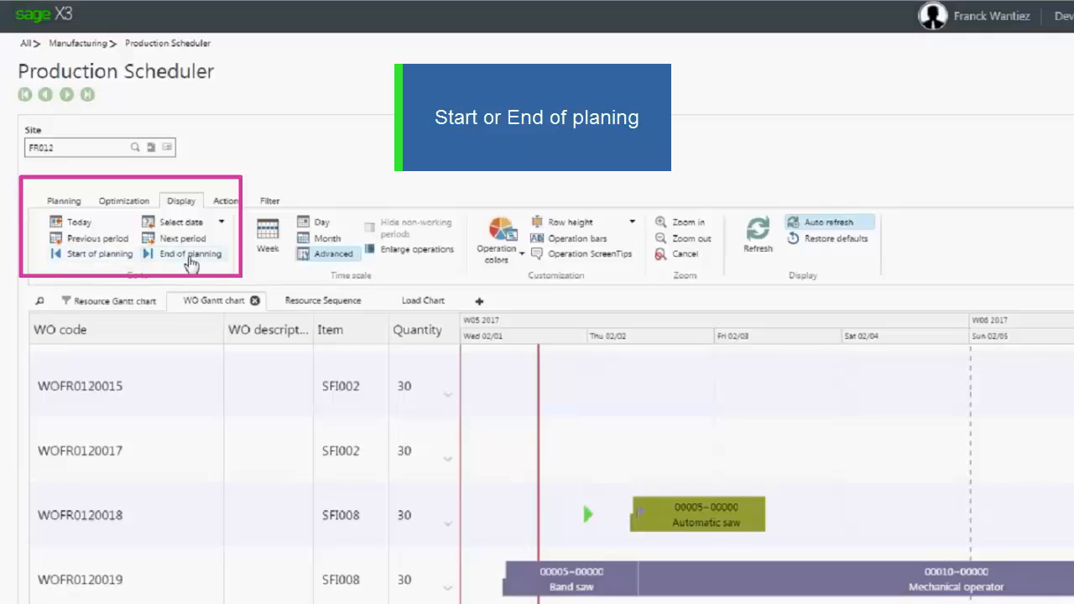
click(96, 253)
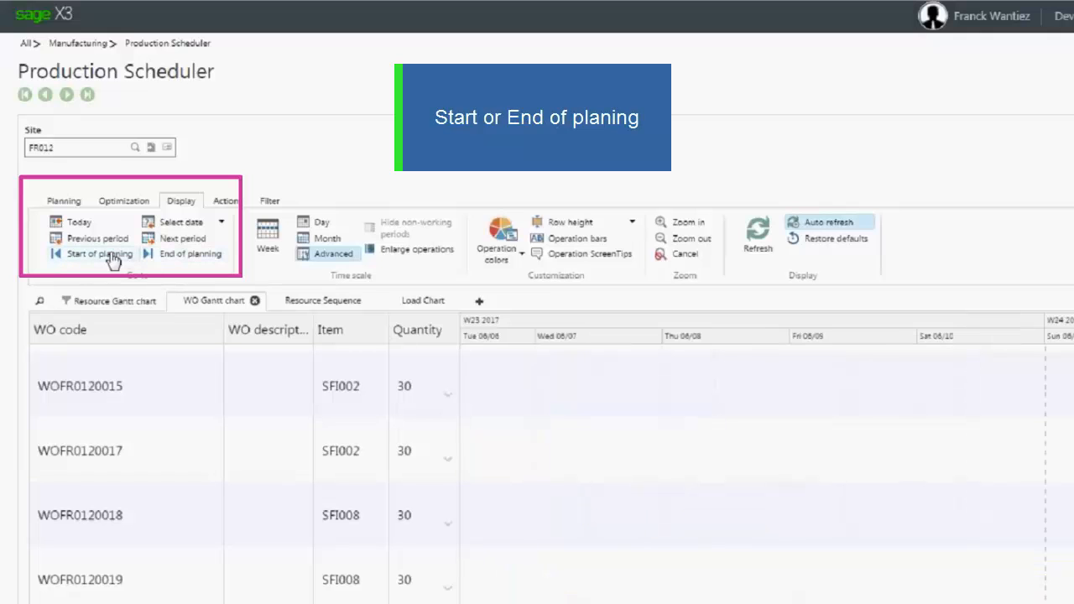
click(95, 238)
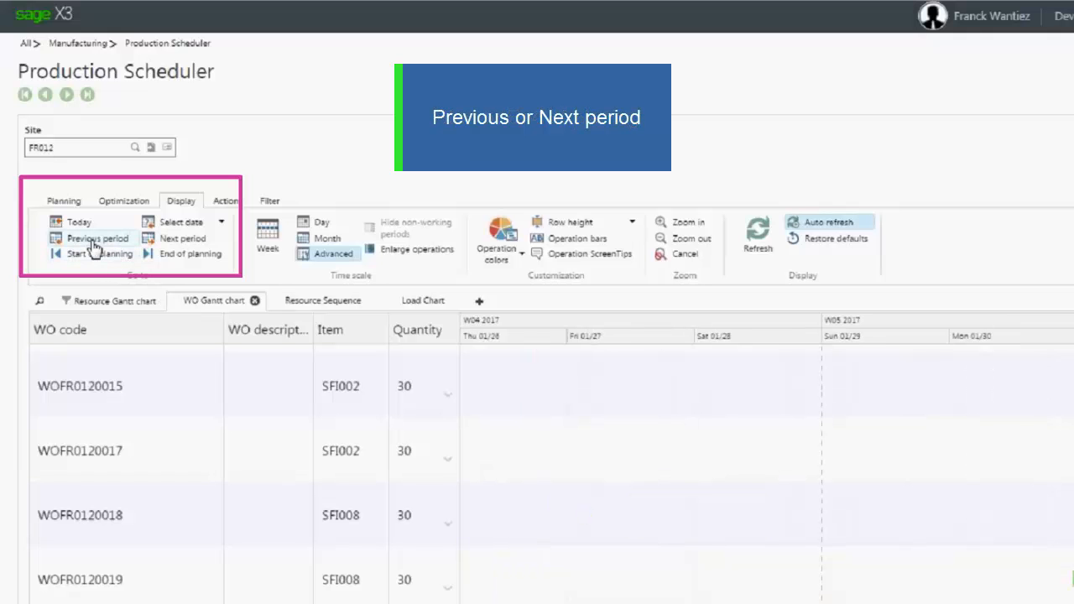
mouse_move(205, 245)
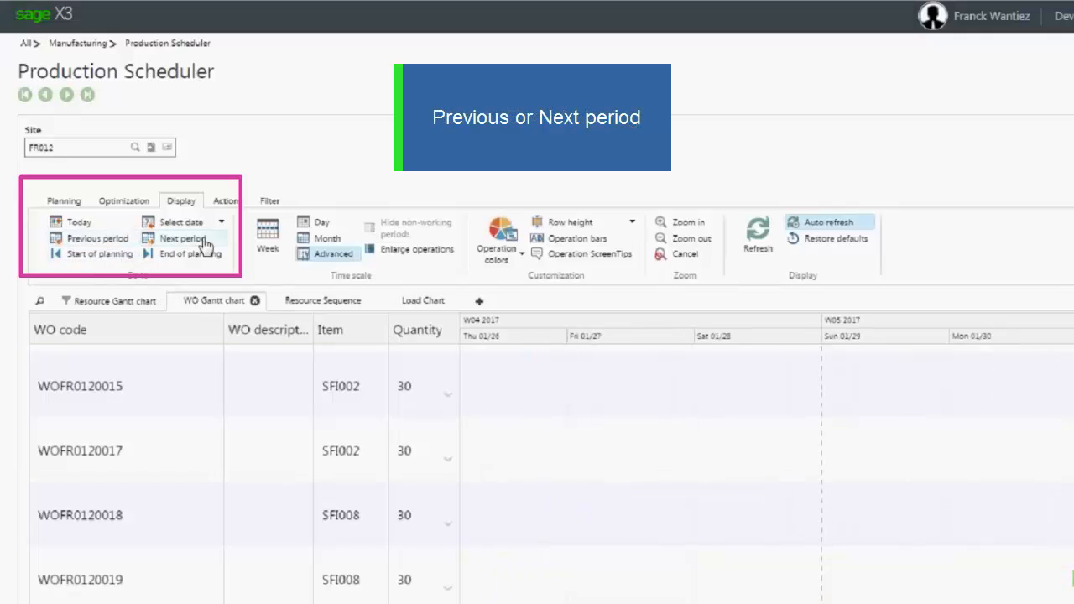
click(183, 238)
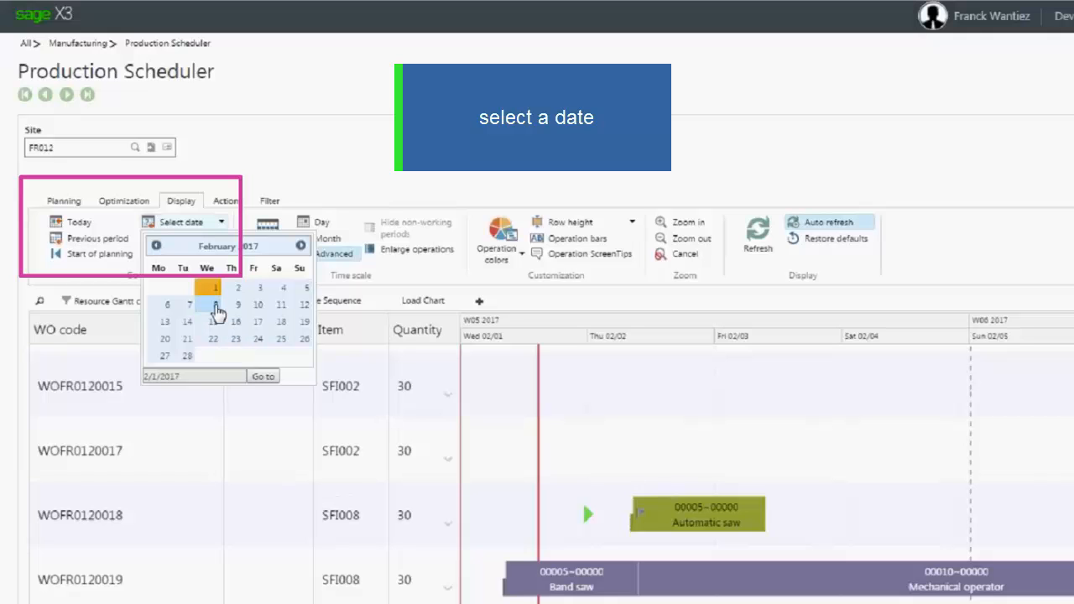
- Go to 8 February 2017 so the chart starts at Tue 02/07
click(208, 304)
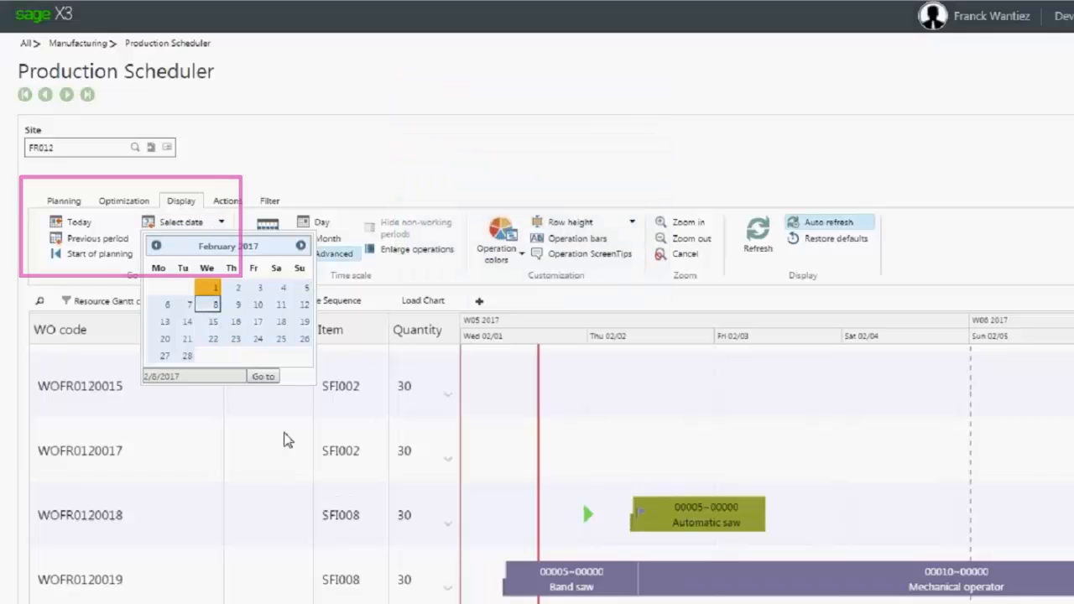
click(262, 376)
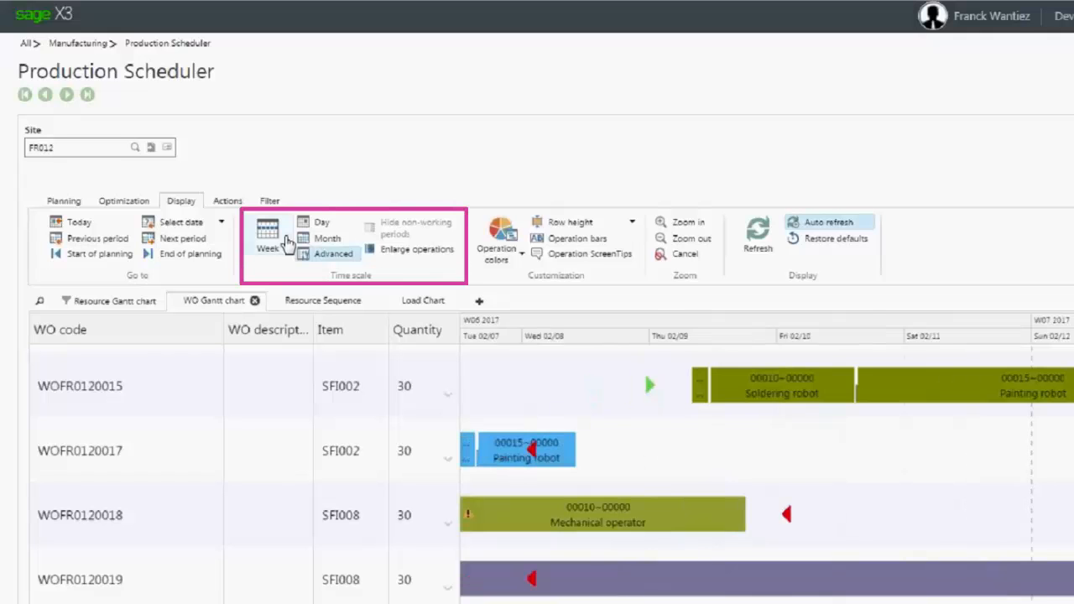
mouse_move(267, 240)
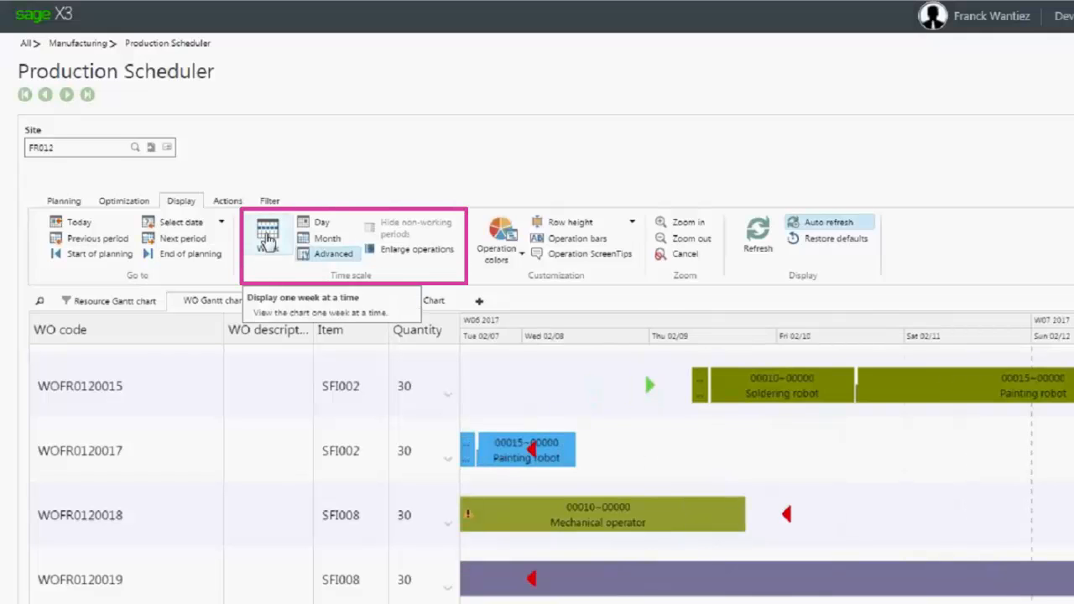
- Cycle through week, day and month scales, then open the 14-day custom time scale
click(267, 233)
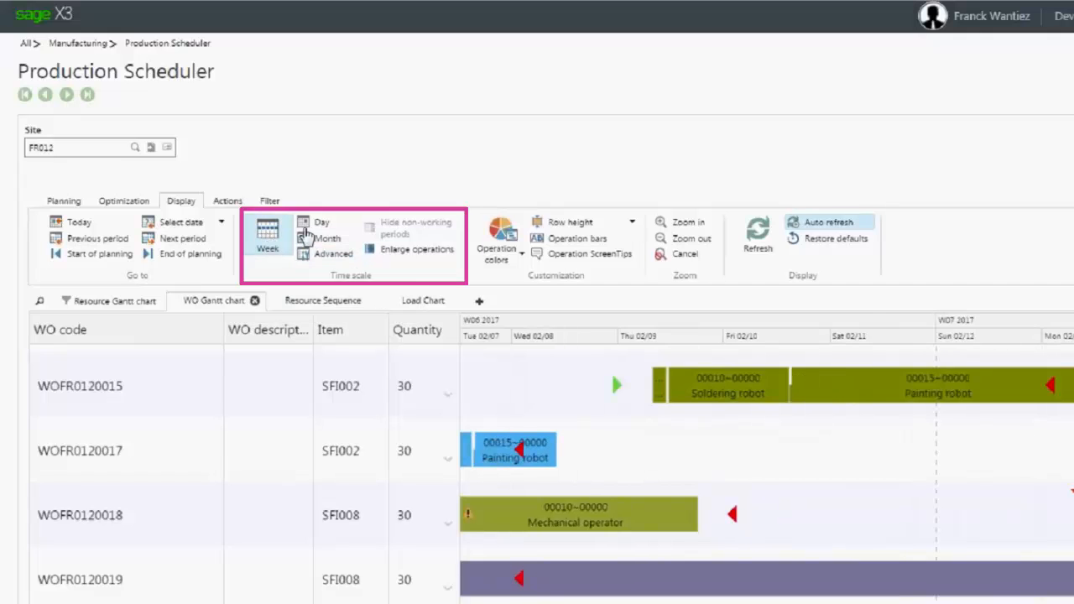
click(322, 222)
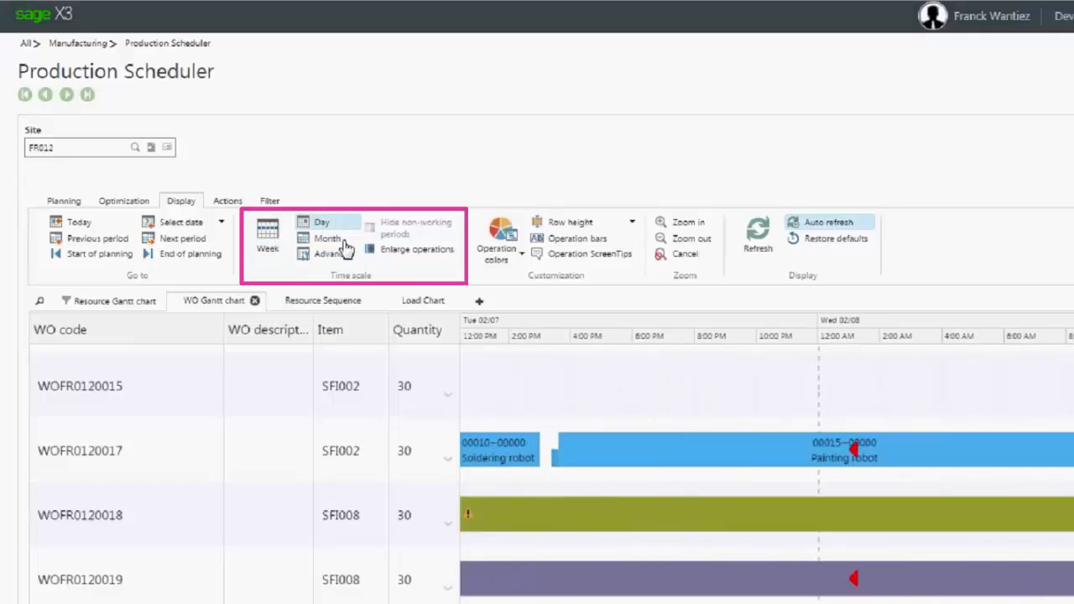
click(327, 239)
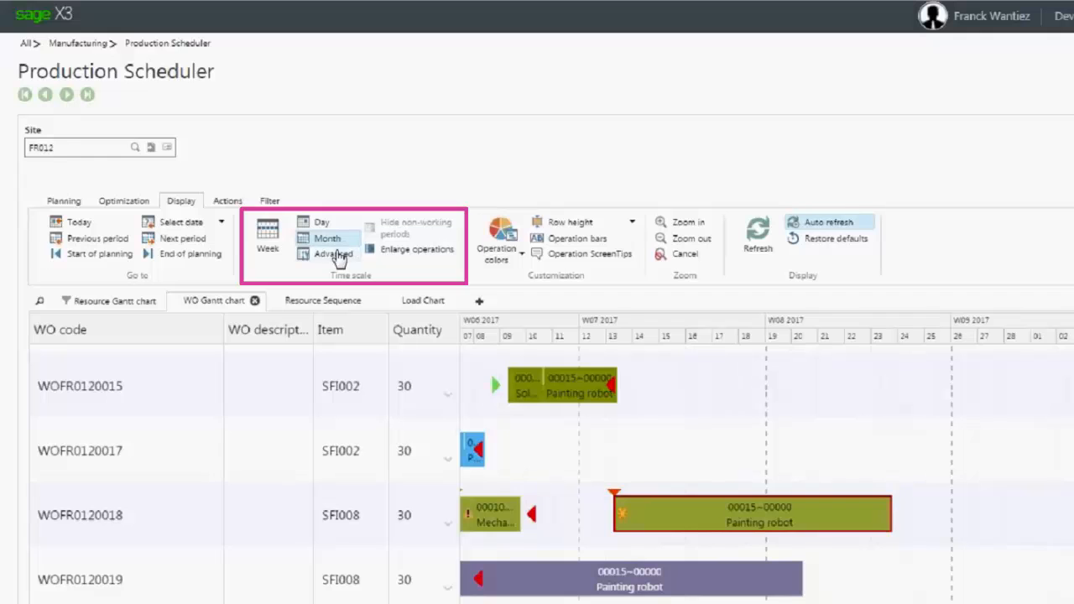
click(333, 254)
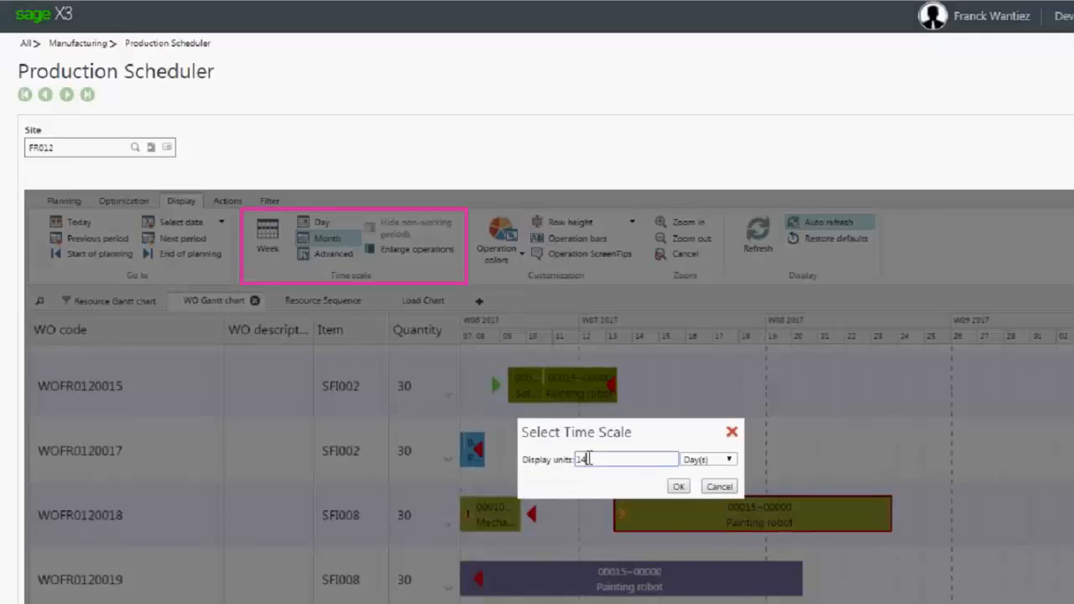
- Close the custom time scale dialog and zoom in to days Thu 02/09–Mon 02/13
click(729, 459)
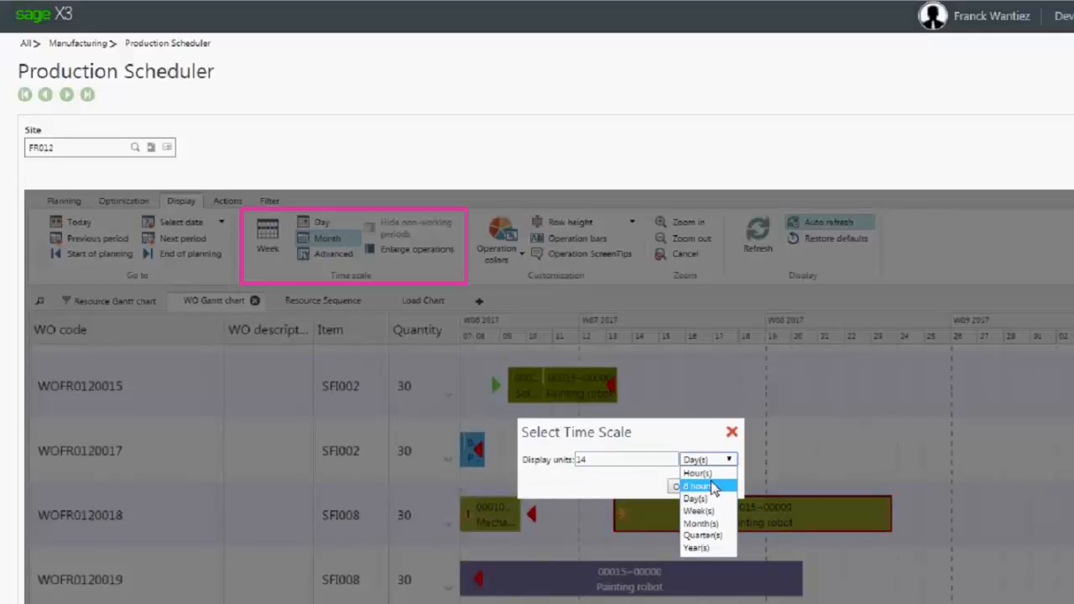
mouse_move(701, 523)
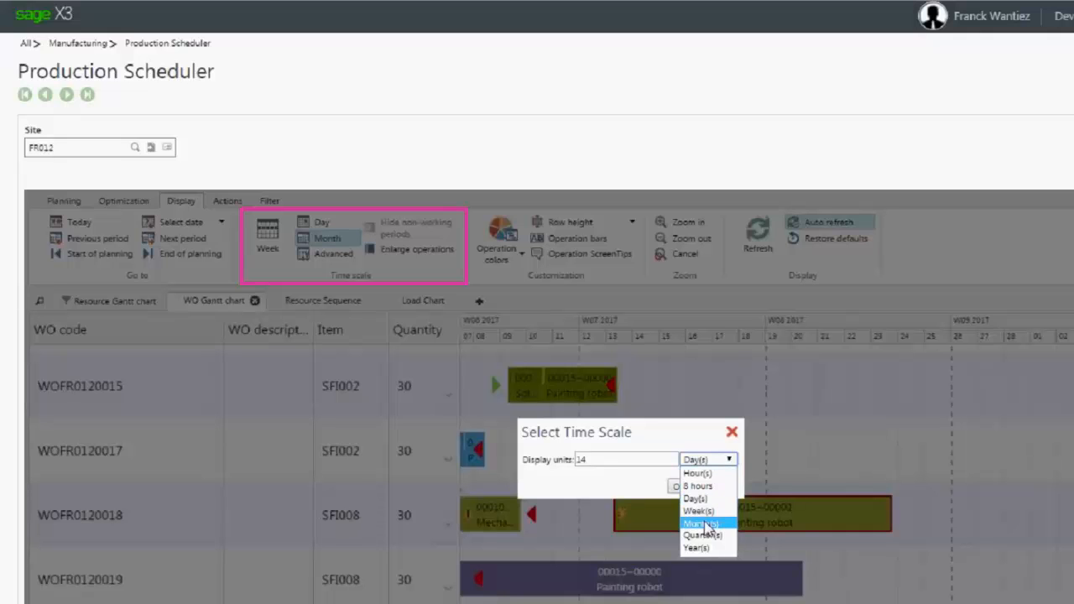
mouse_move(703, 535)
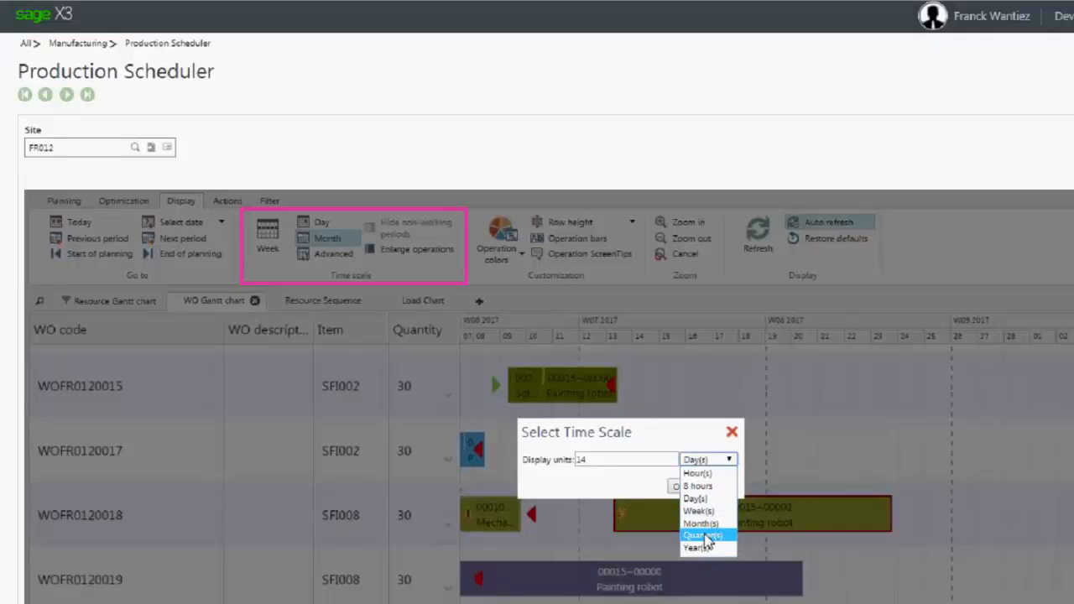
mouse_move(698, 486)
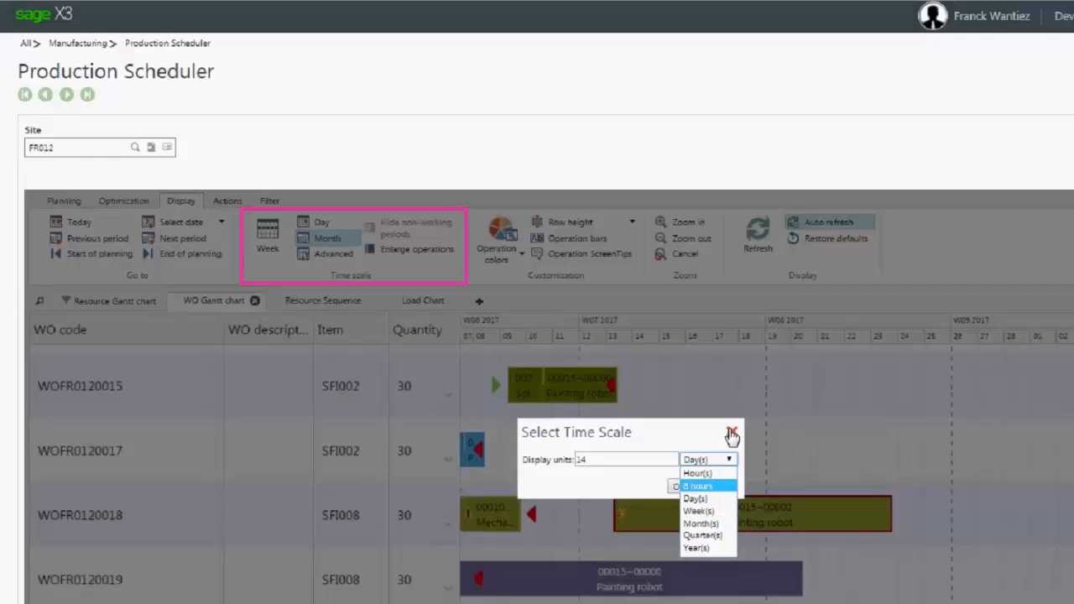
click(732, 433)
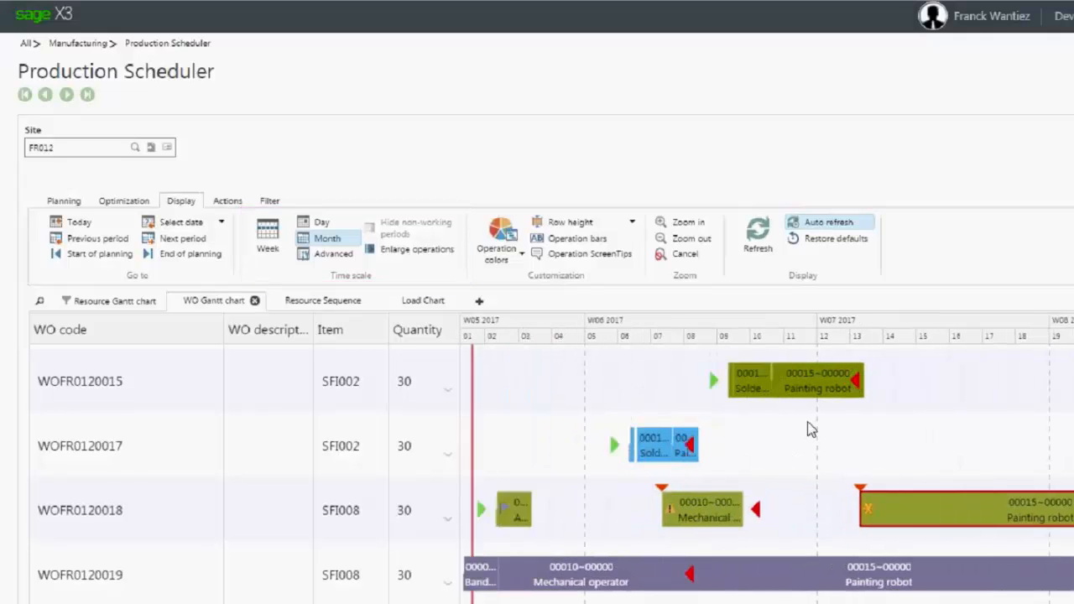
click(688, 222)
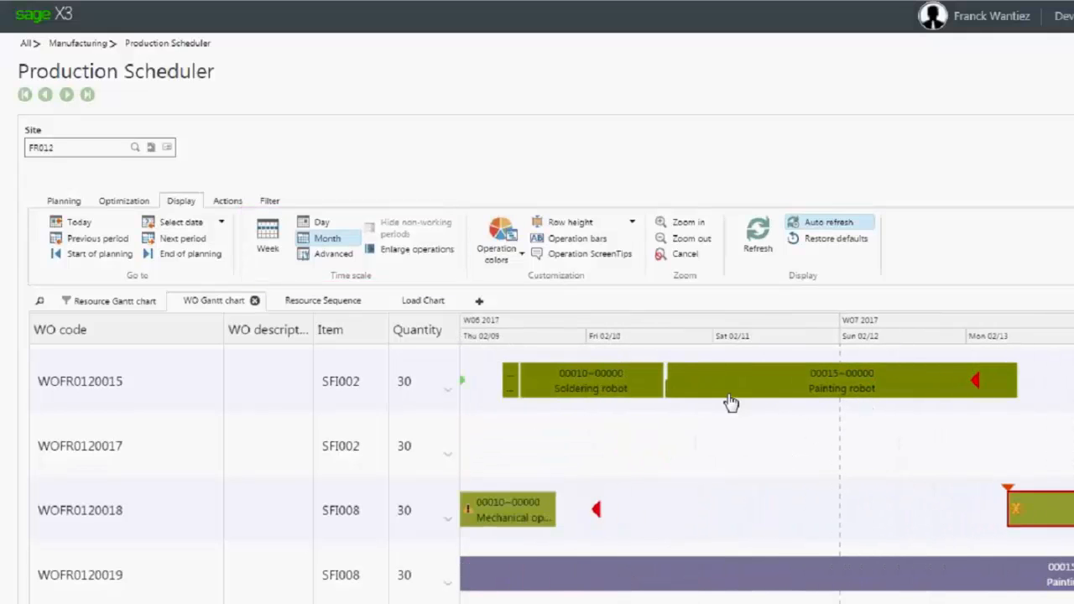
mouse_move(796, 388)
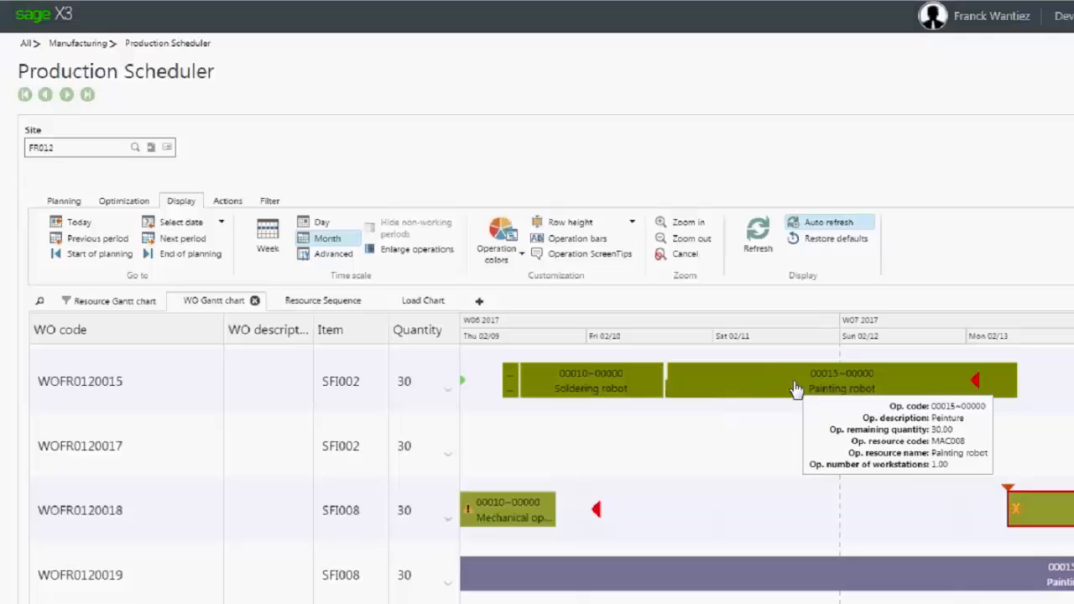
mouse_move(782, 379)
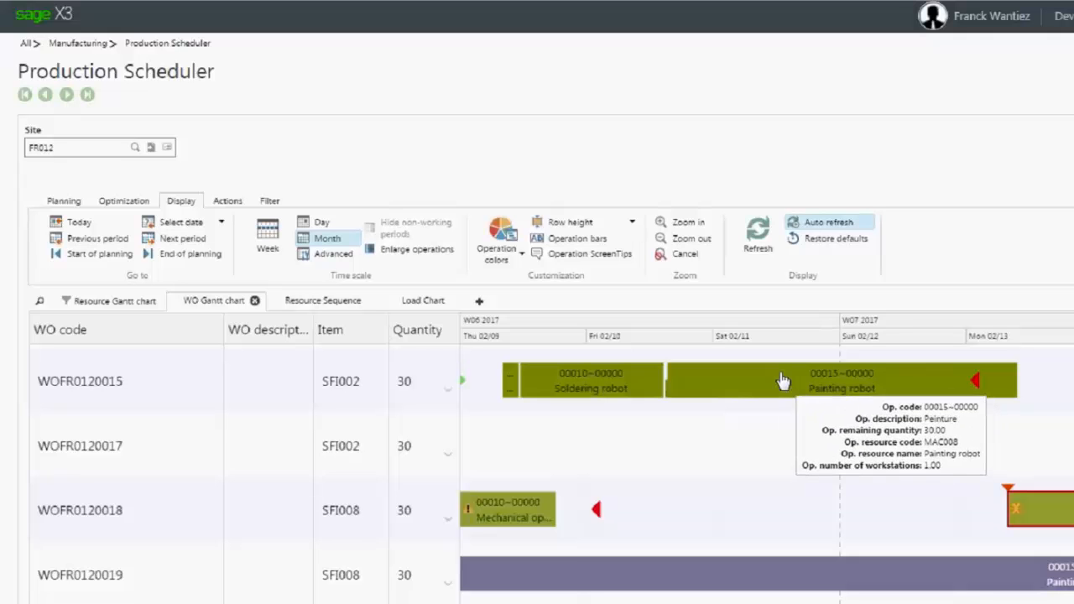
- Add Item code as a third operation bar label under operation code and resource name
click(577, 238)
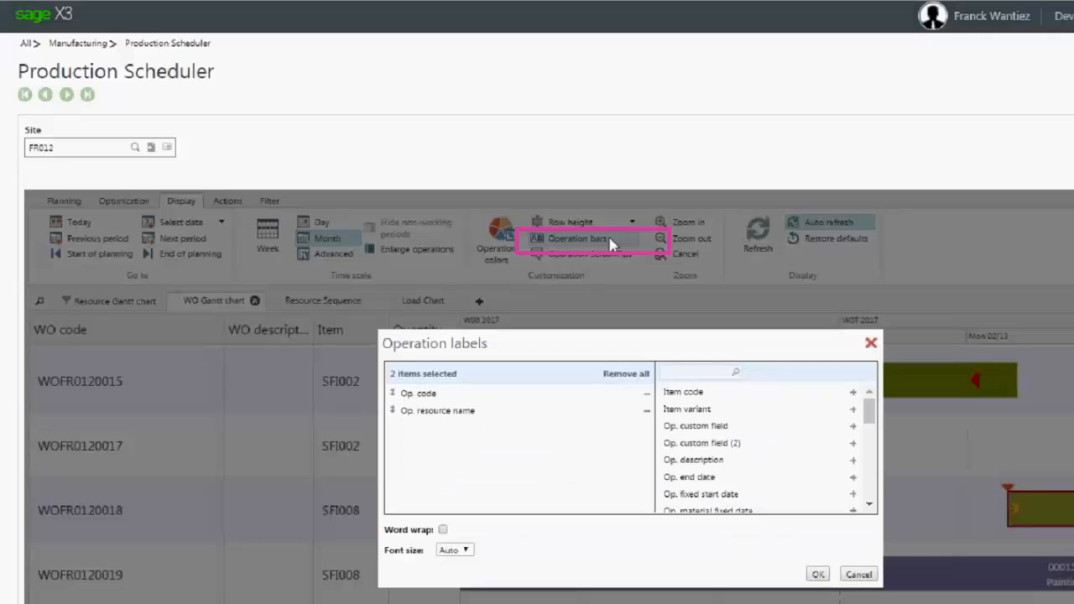
mouse_move(771, 435)
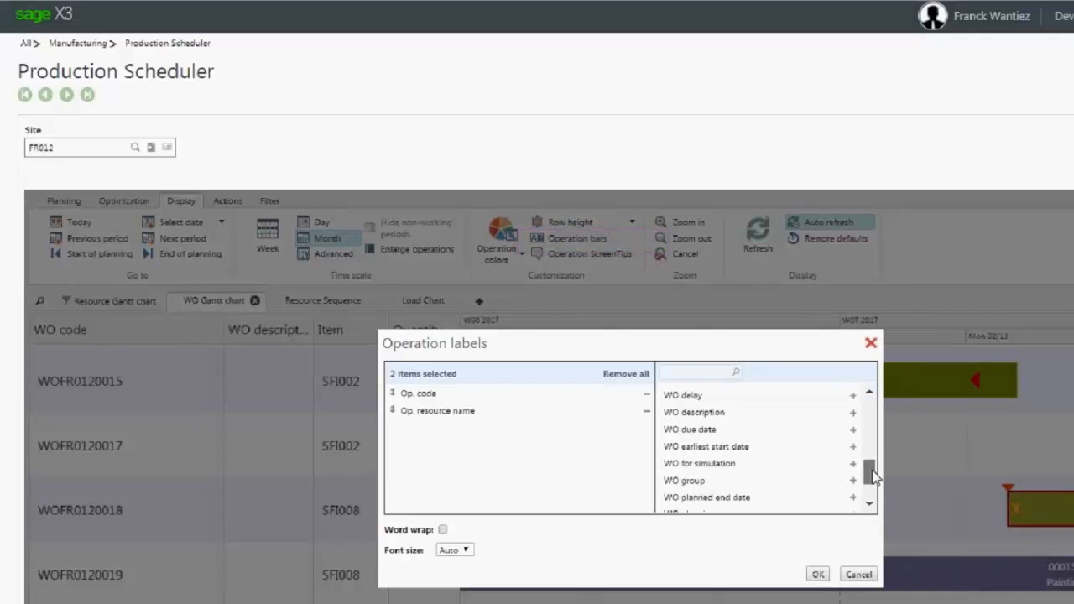
scroll(up, 3)
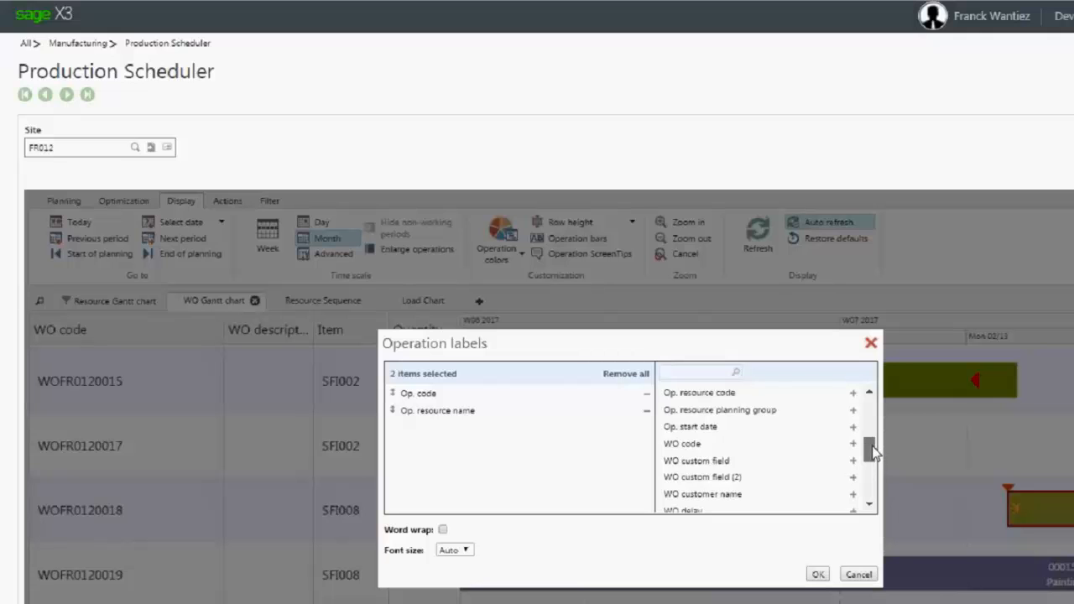
scroll(down, 3)
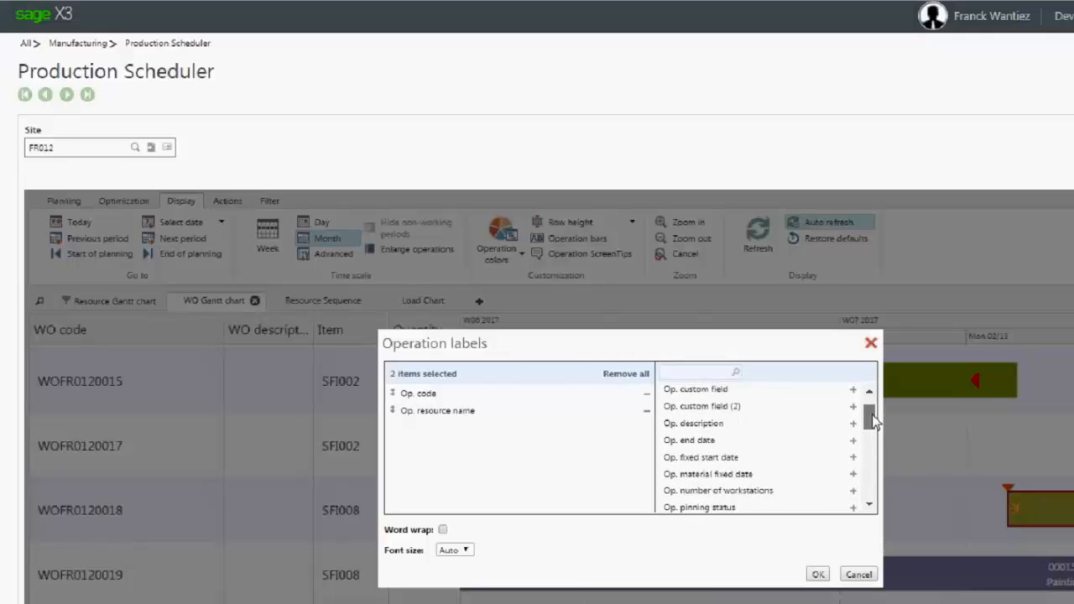
scroll(down, 3)
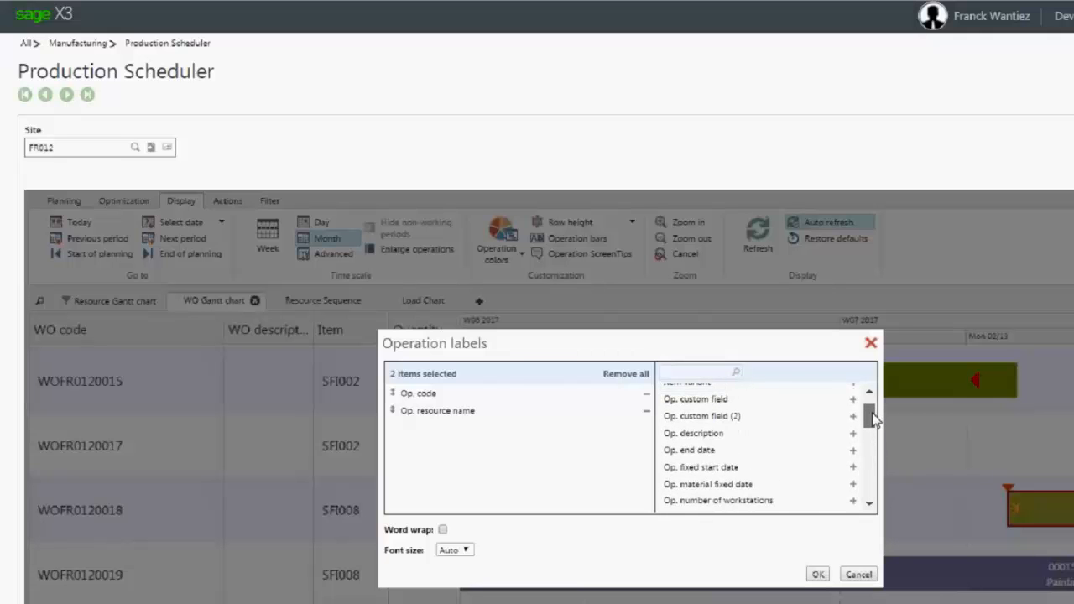
scroll(up, 3)
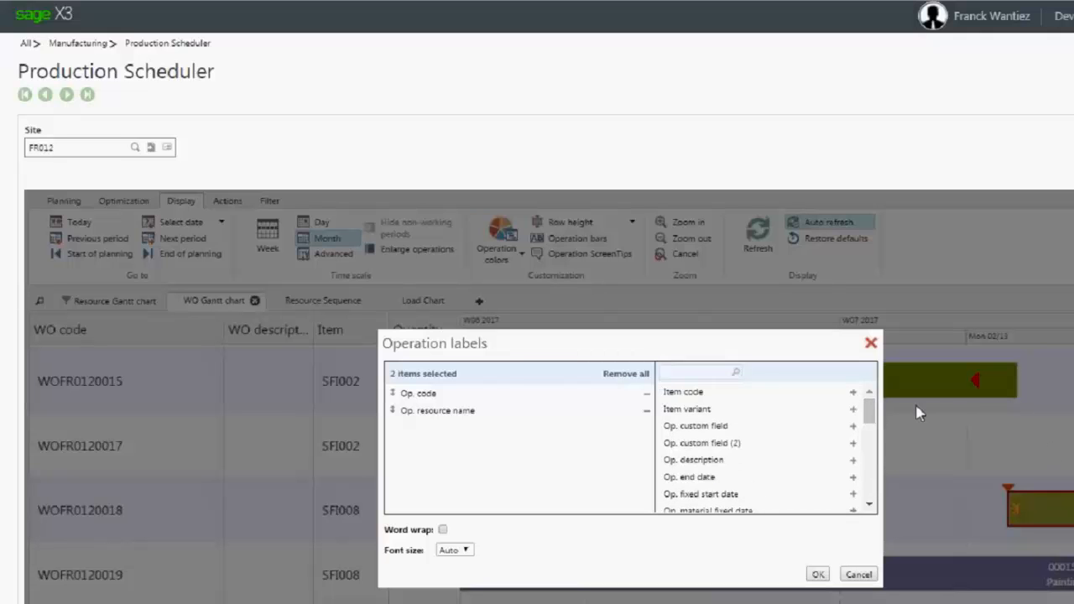
mouse_move(890, 392)
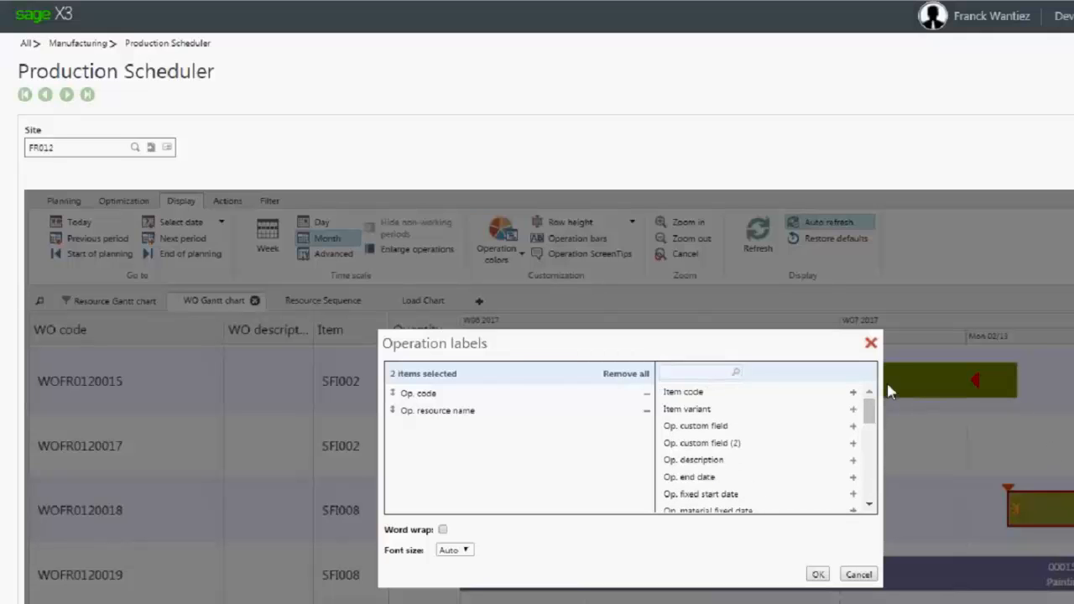
mouse_move(688, 392)
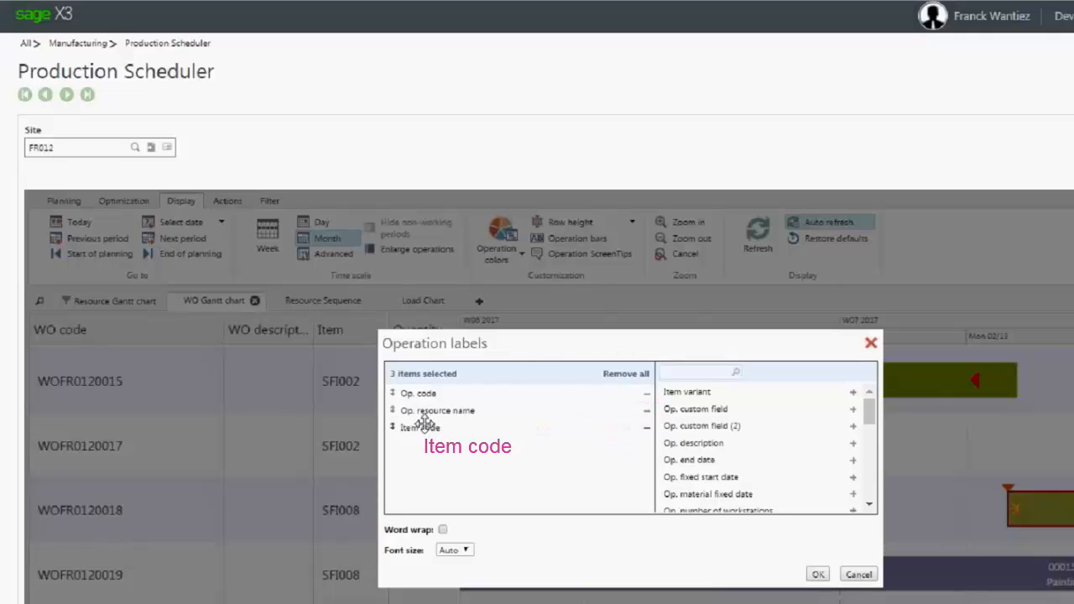
mouse_move(804, 579)
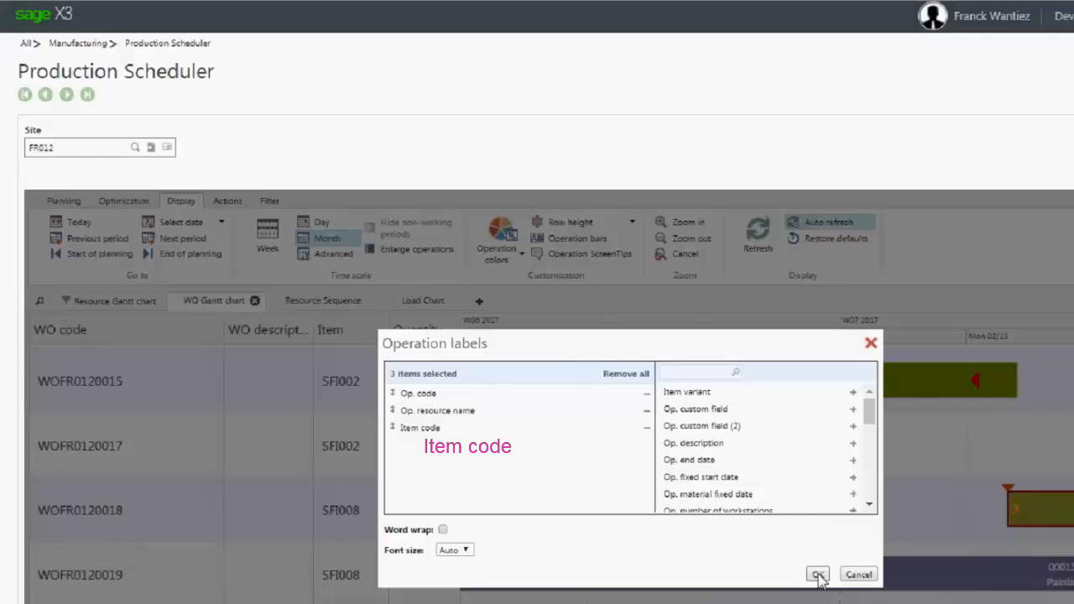
click(816, 574)
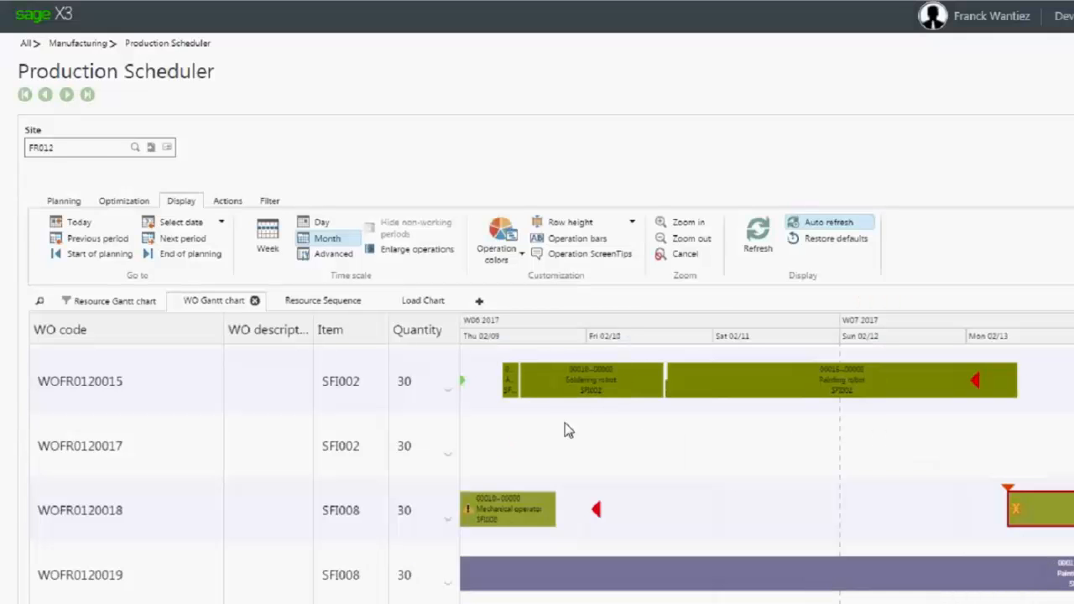
mouse_move(604, 382)
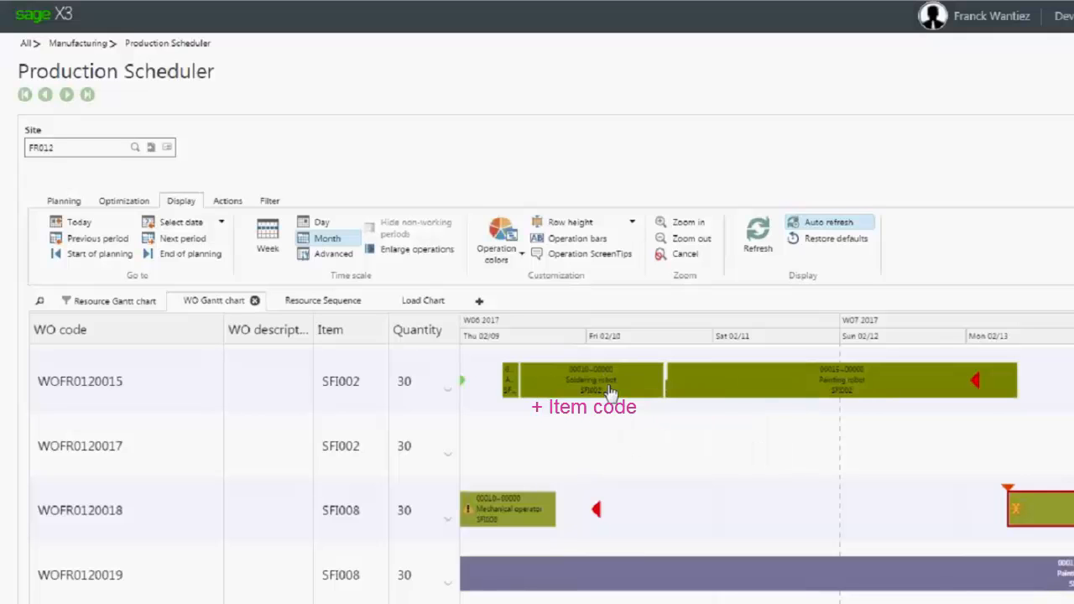
mouse_move(608, 388)
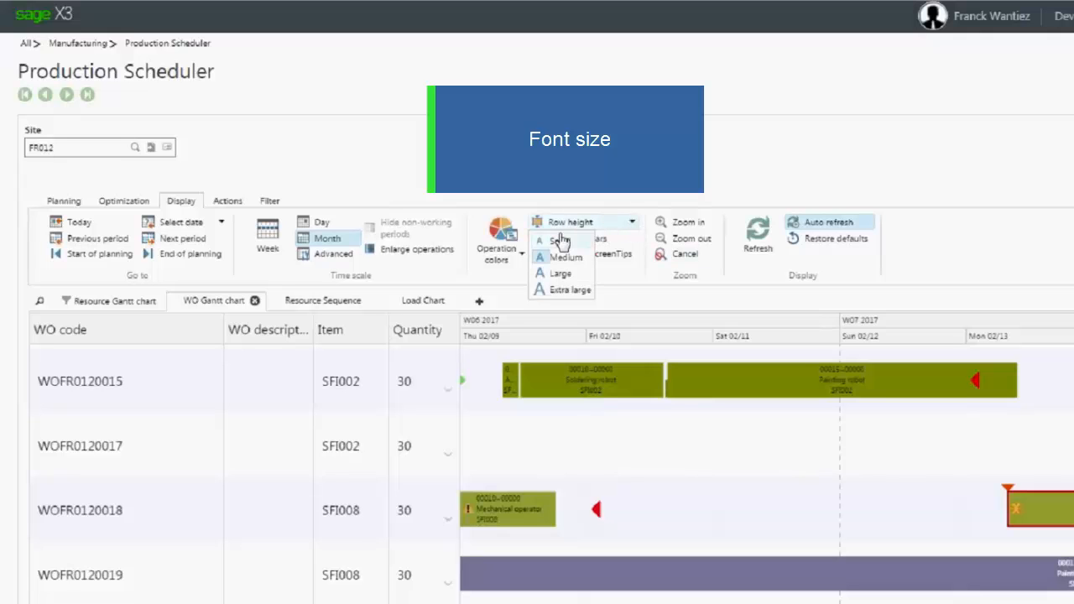
mouse_move(566, 242)
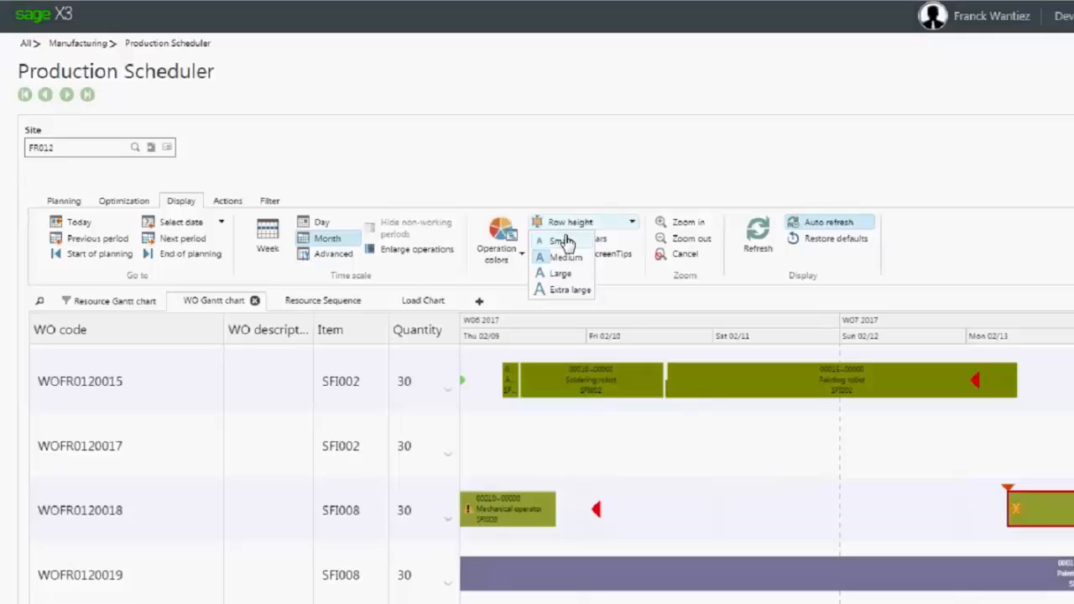
mouse_move(562, 274)
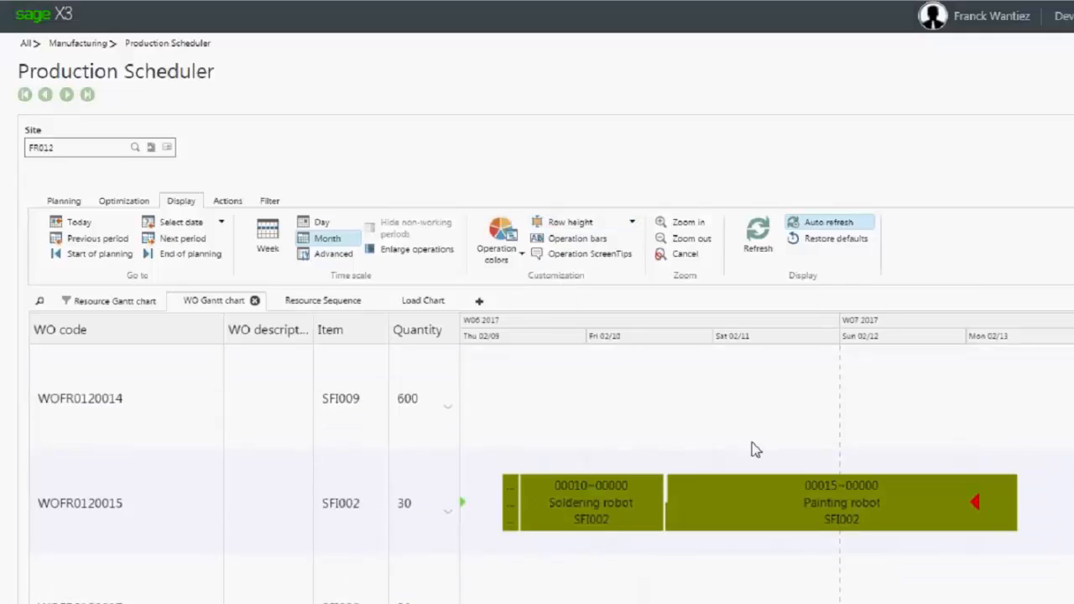
mouse_move(608, 495)
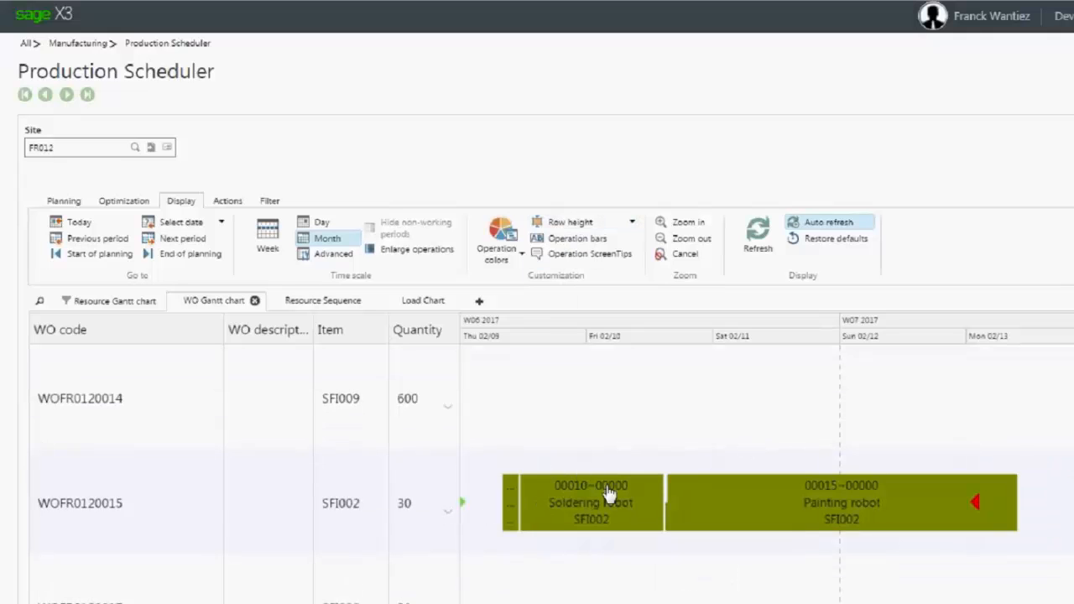
mouse_move(585, 547)
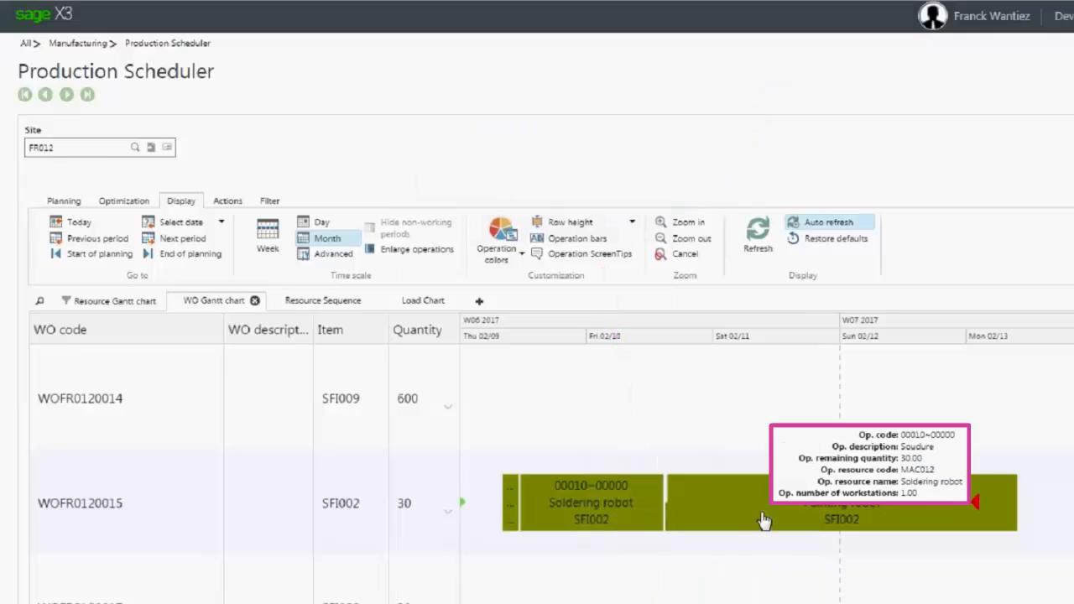
mouse_move(611, 512)
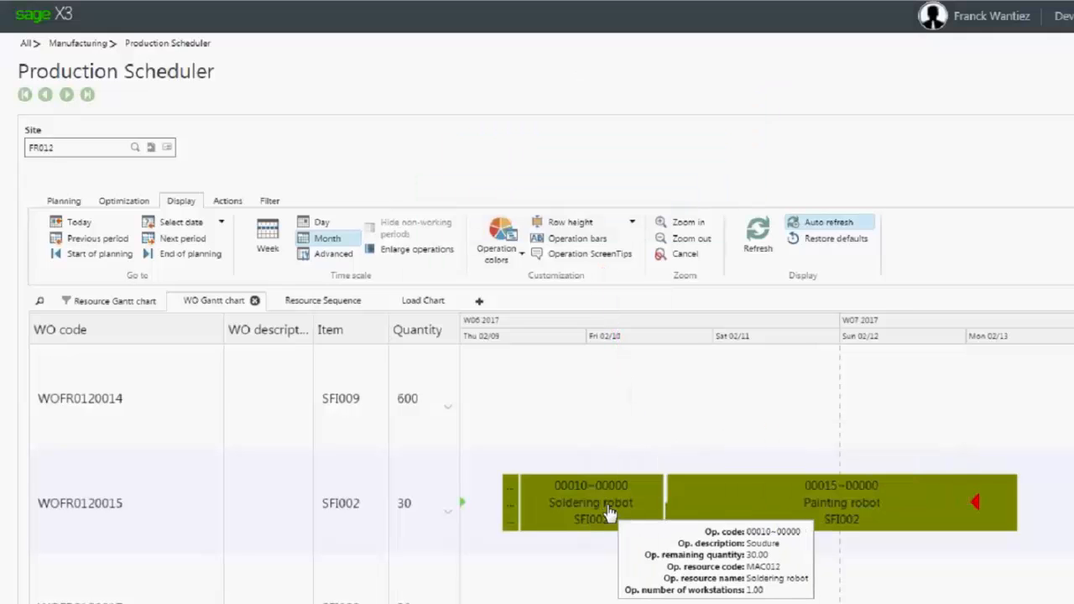
mouse_move(590, 265)
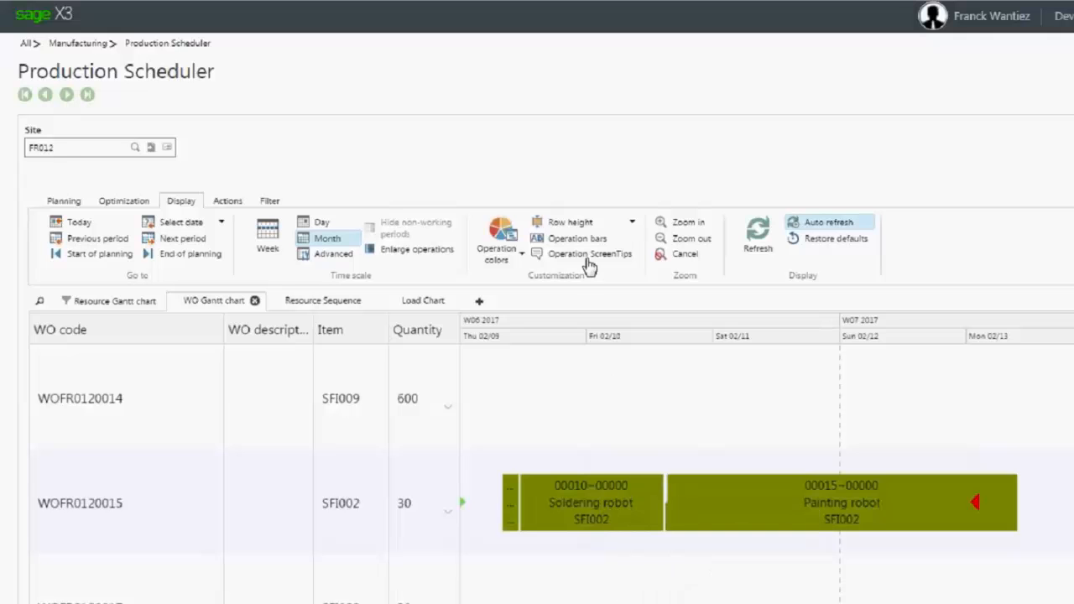
- Add Item code to operation screen tips, removing remaining quantity, resource code and workstation count
click(590, 254)
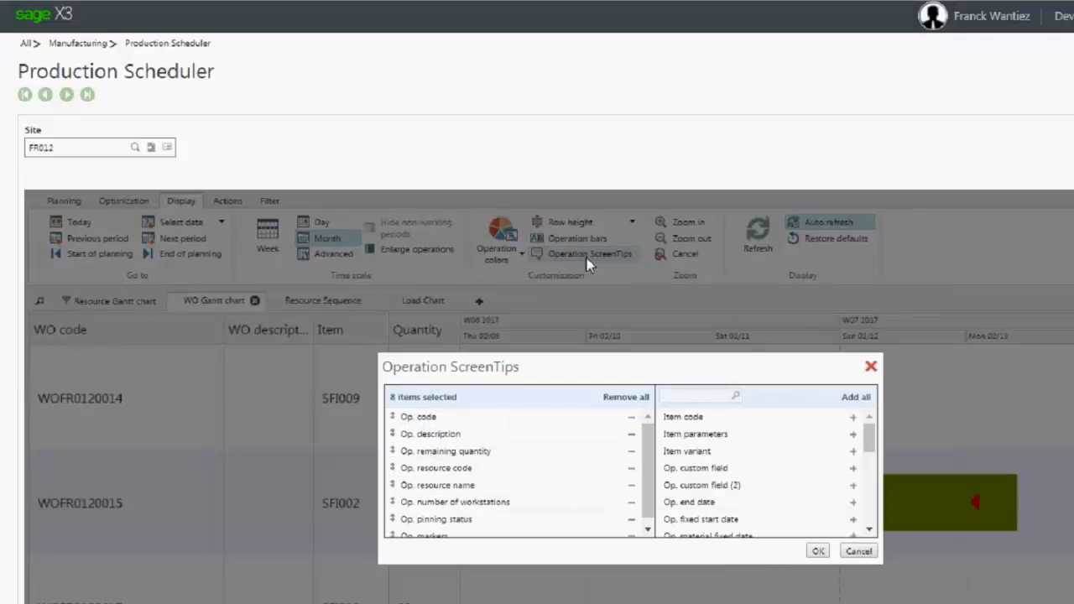
click(631, 451)
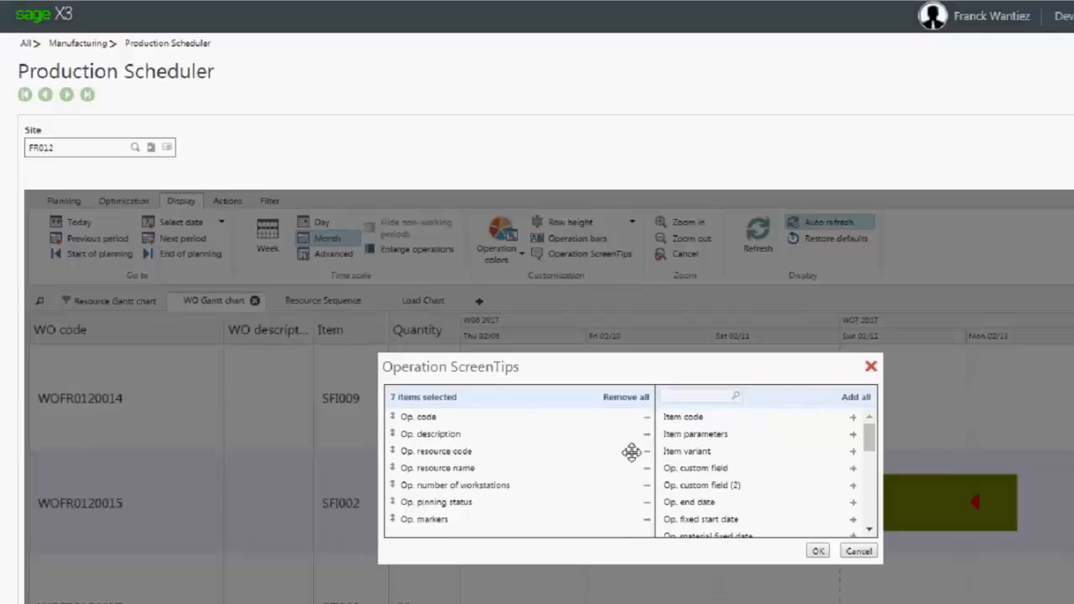
click(646, 452)
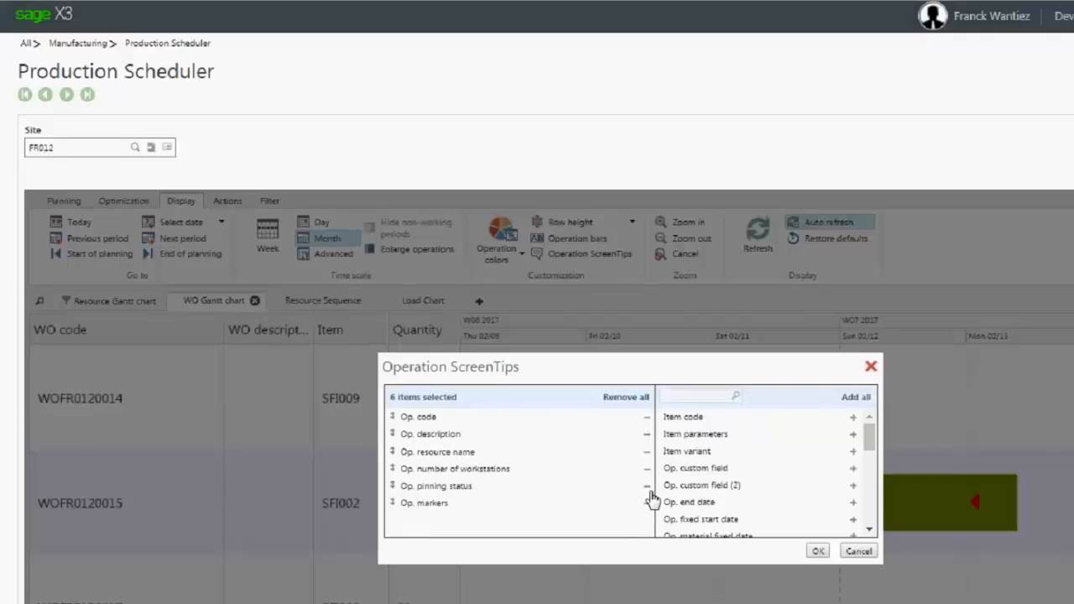
click(646, 468)
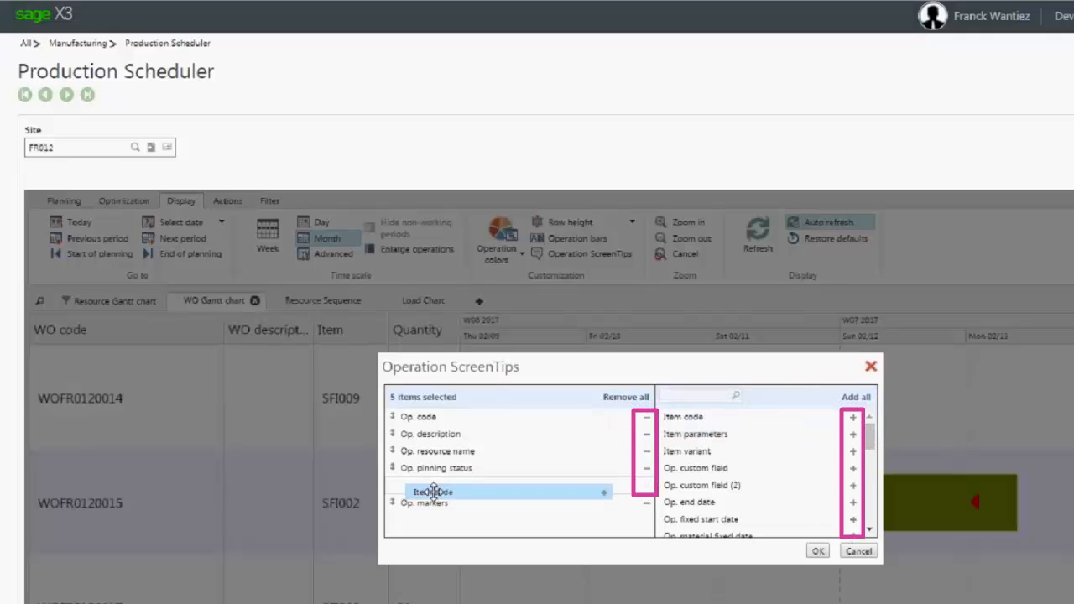
click(852, 416)
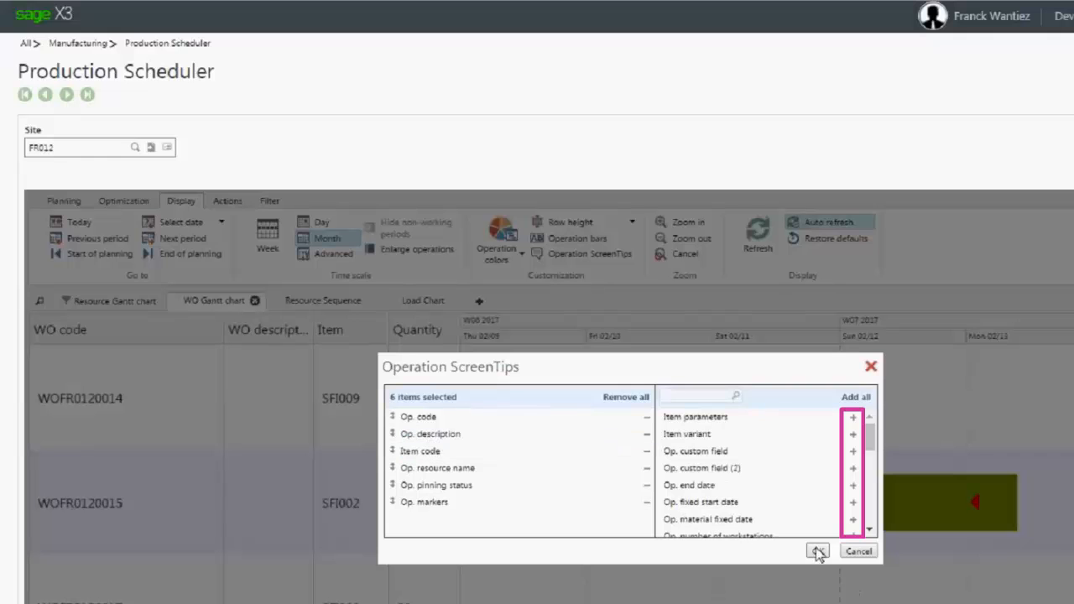
click(817, 551)
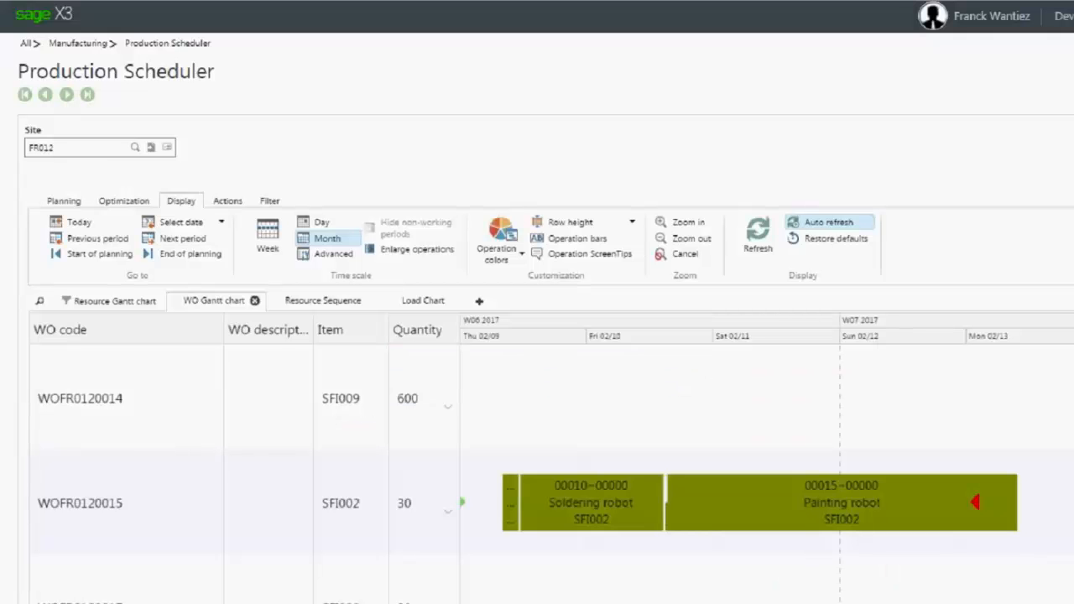
mouse_move(553, 550)
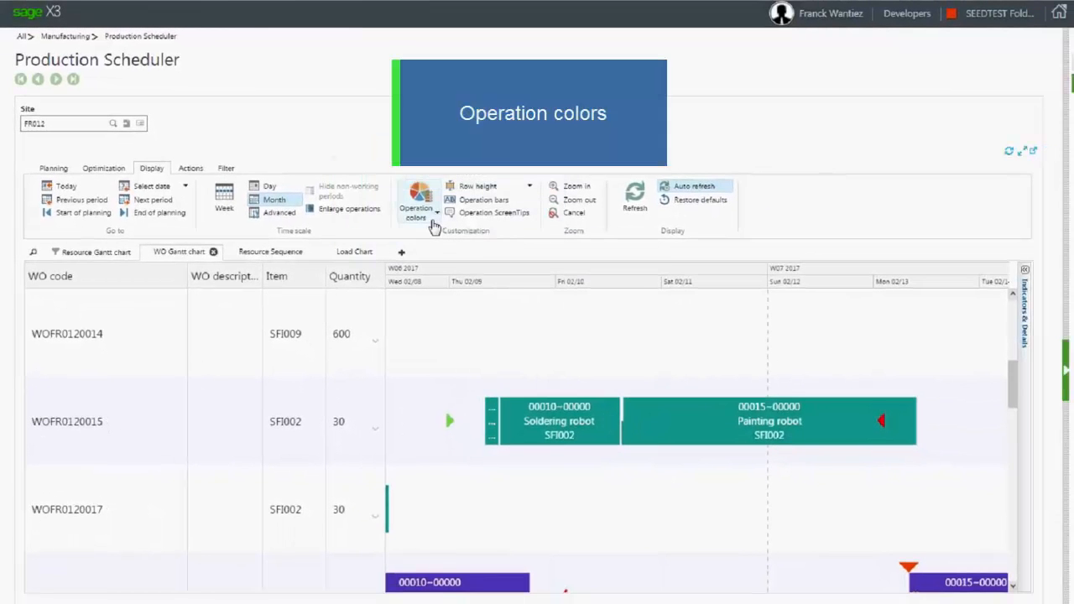
- Switch operation bar colours from teal to olive green, then reopen the colour options
click(417, 202)
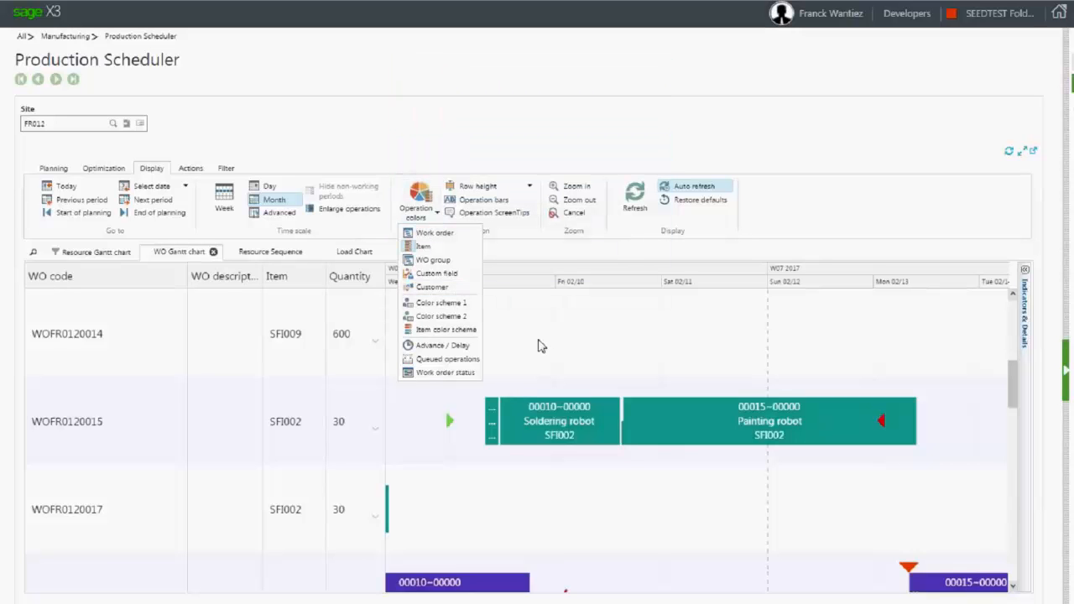
mouse_move(434, 233)
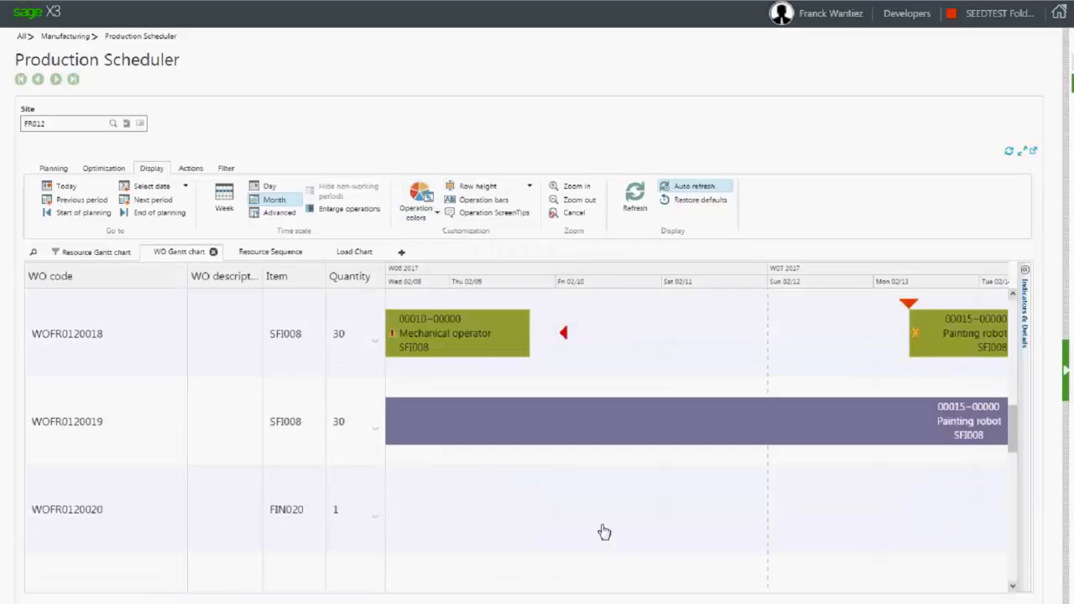
click(418, 208)
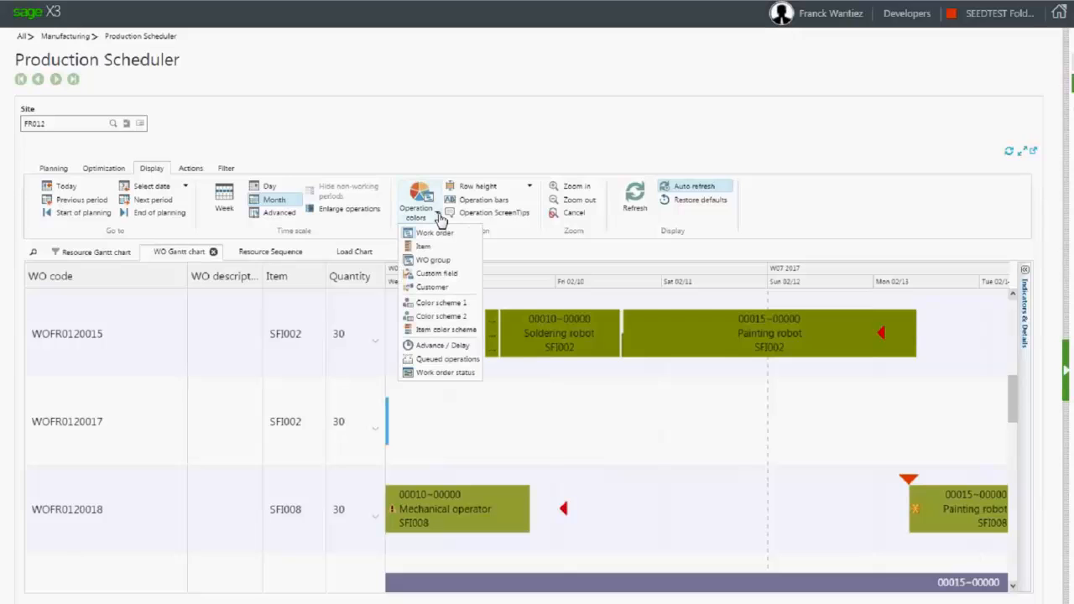
mouse_move(423, 246)
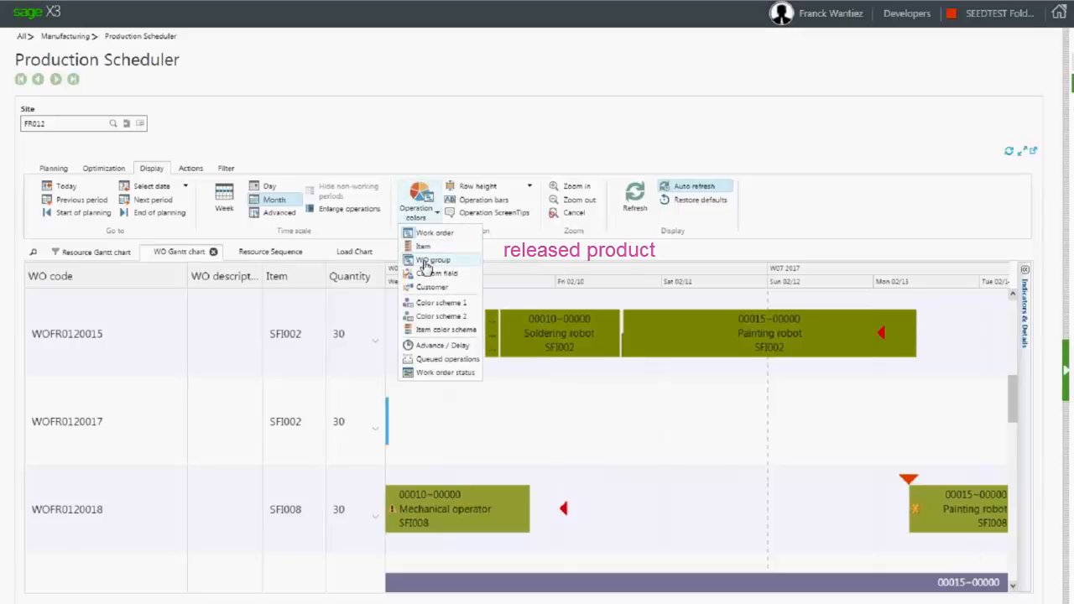
mouse_move(453, 273)
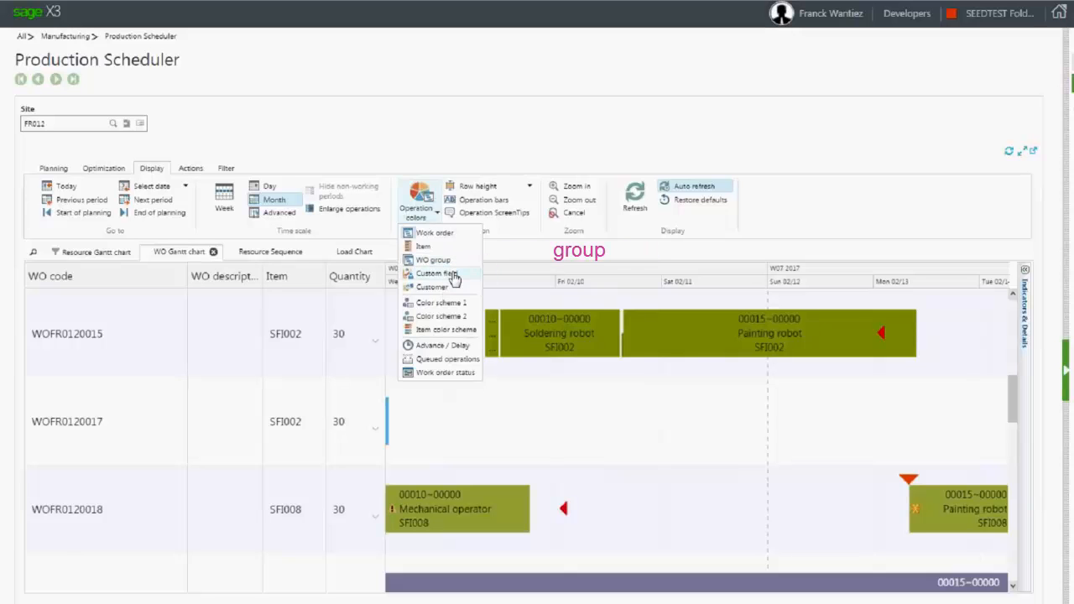
mouse_move(437, 274)
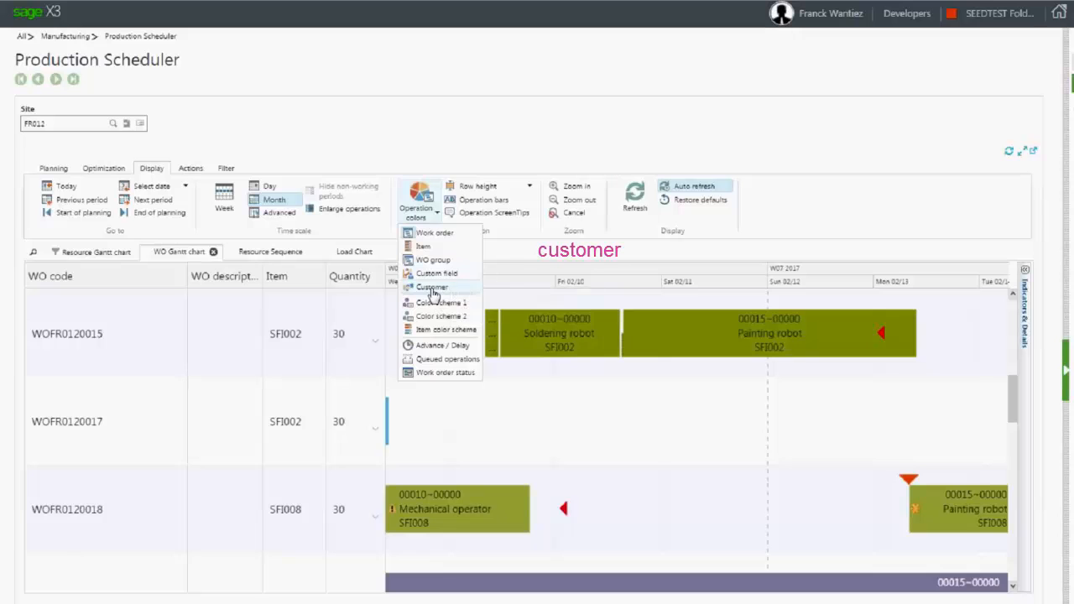
mouse_move(432, 287)
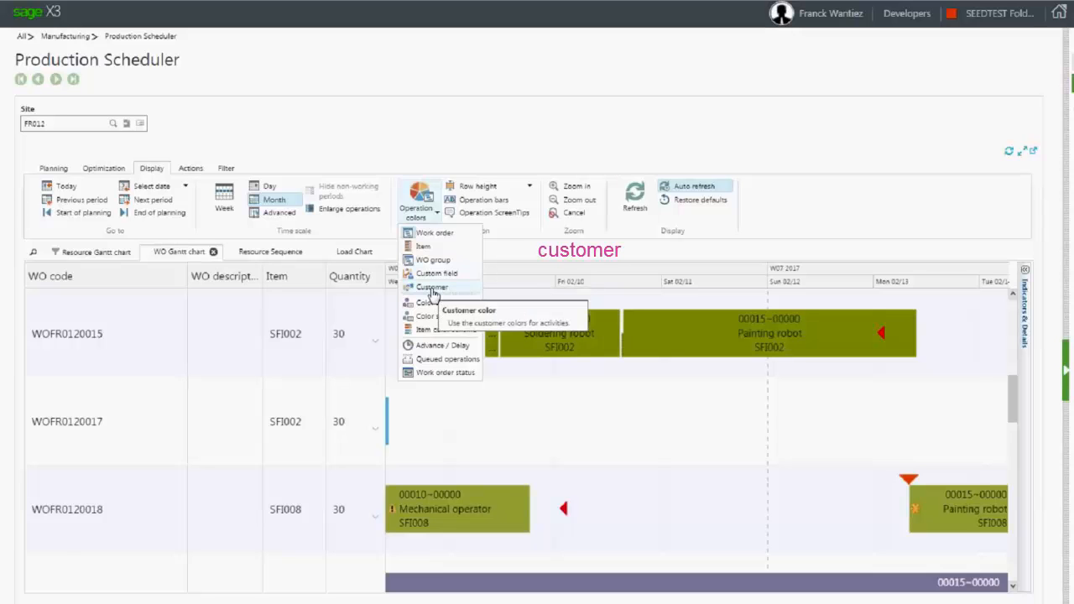
mouse_move(432, 287)
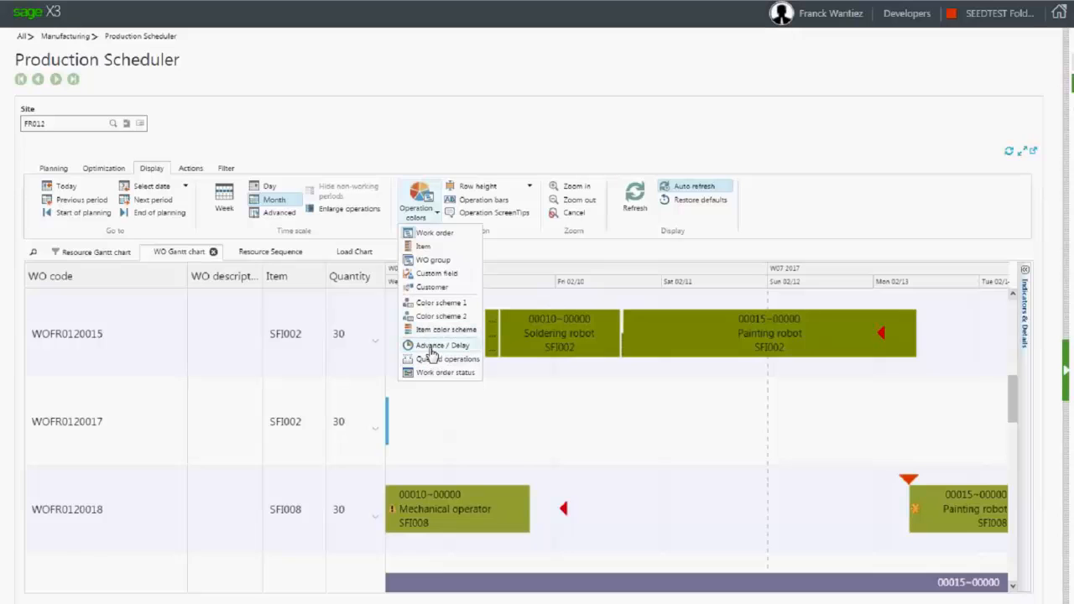
mouse_move(442, 345)
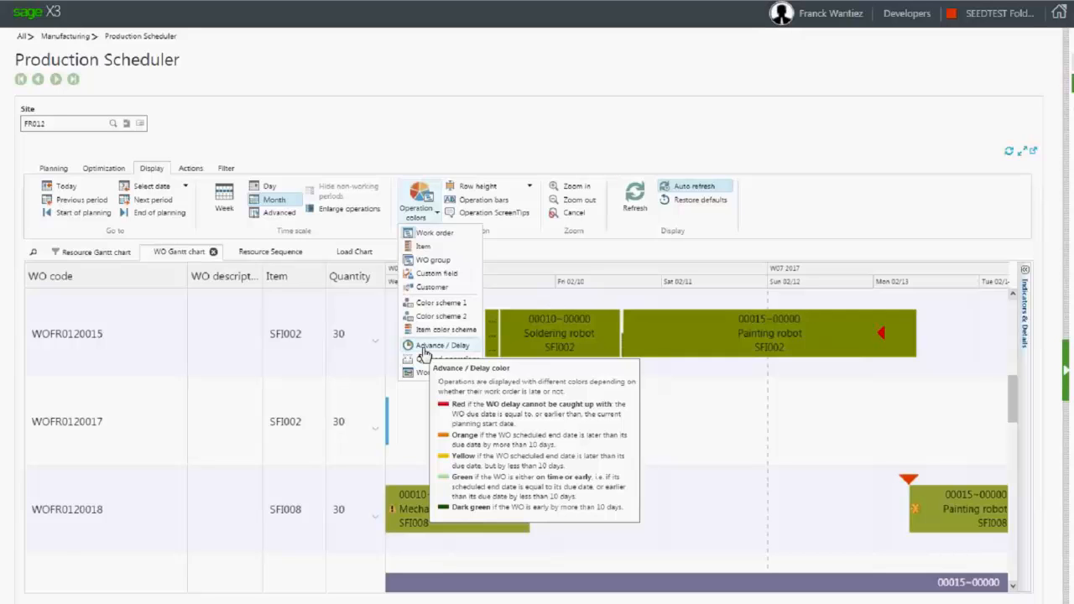
mouse_move(435, 350)
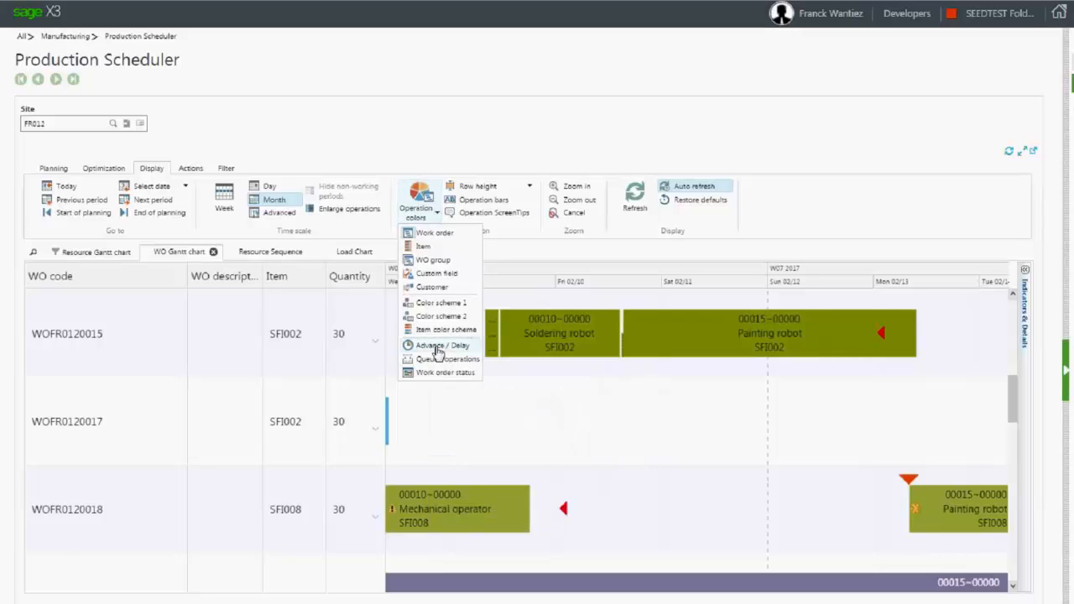
mouse_move(442, 345)
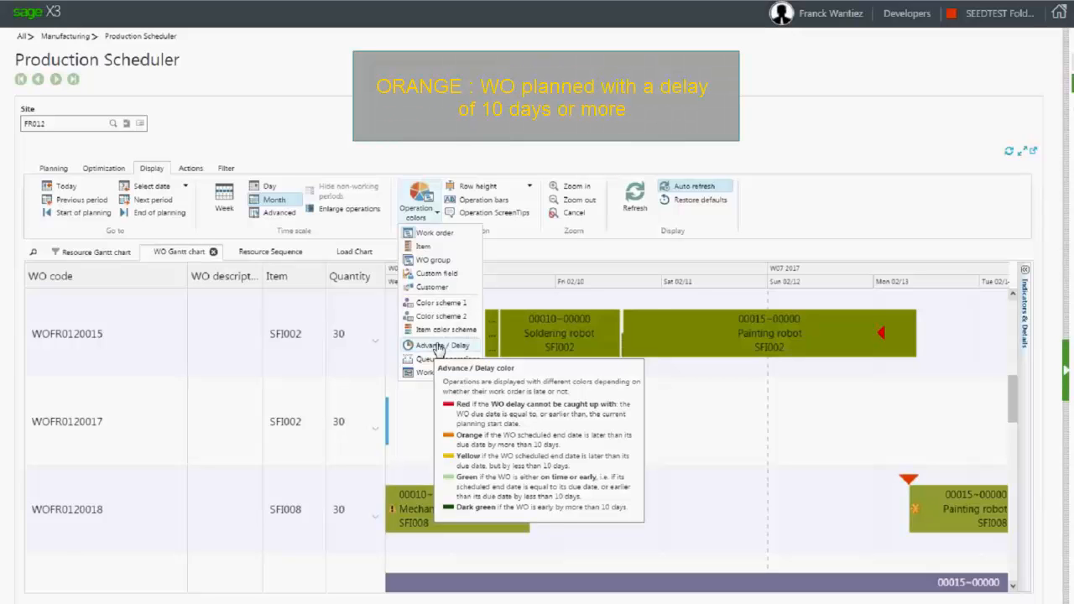
mouse_move(542, 467)
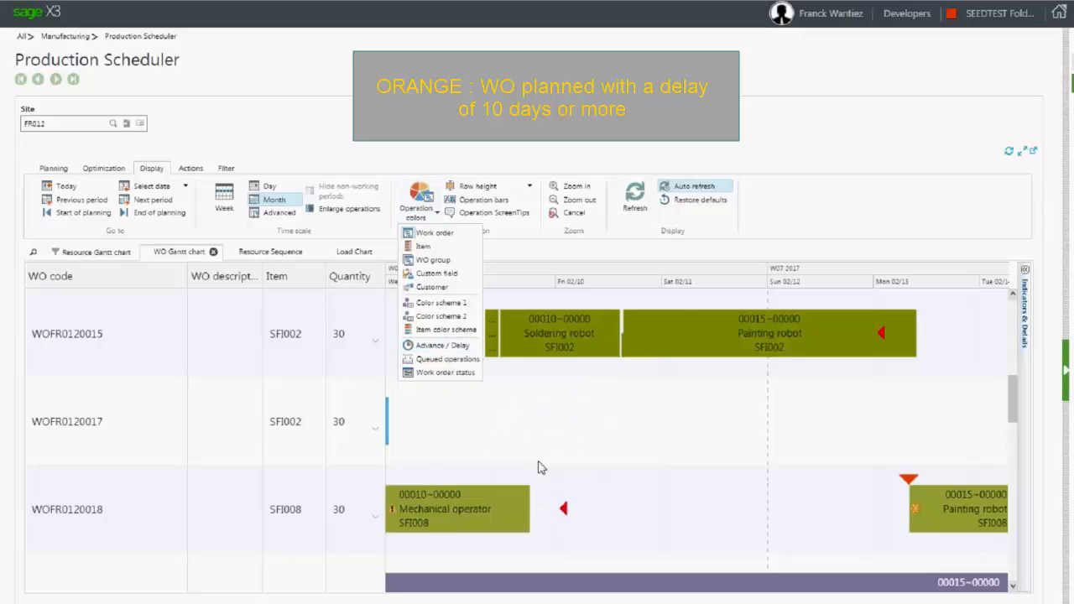
mouse_move(442, 345)
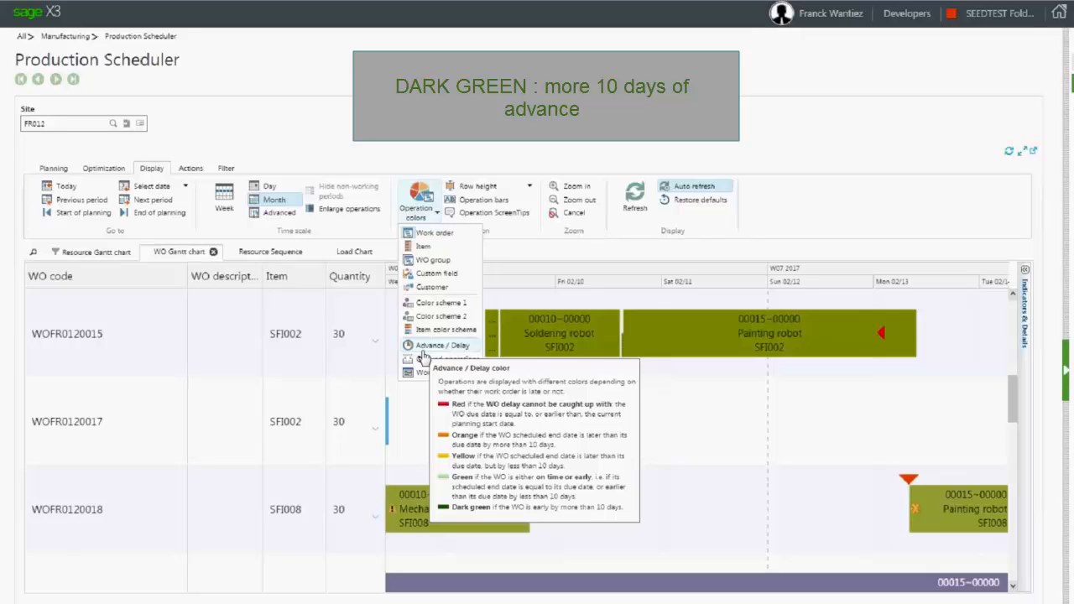
mouse_move(765, 424)
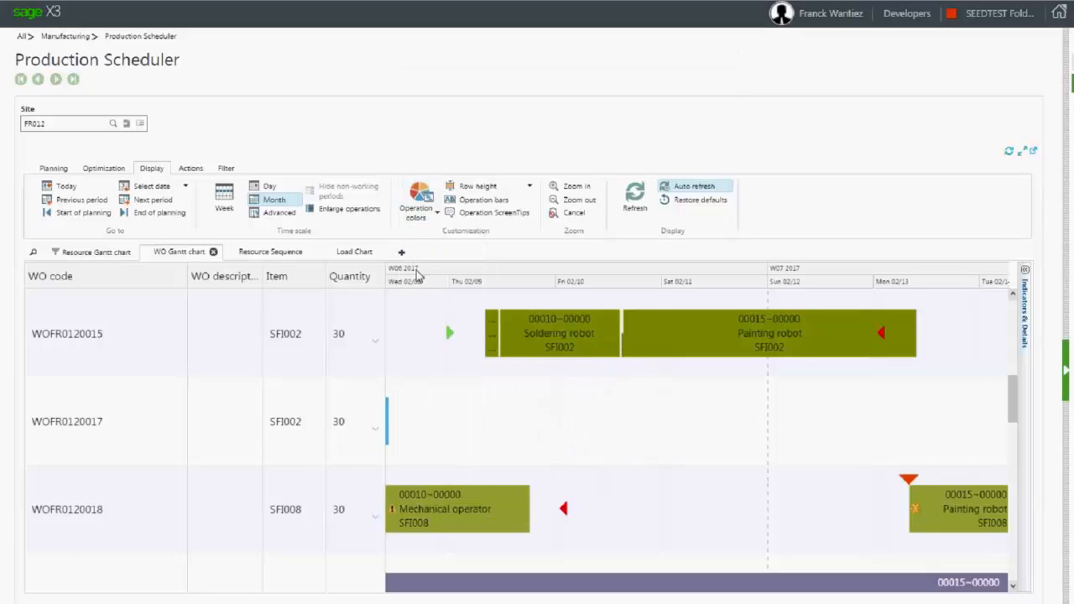
click(417, 201)
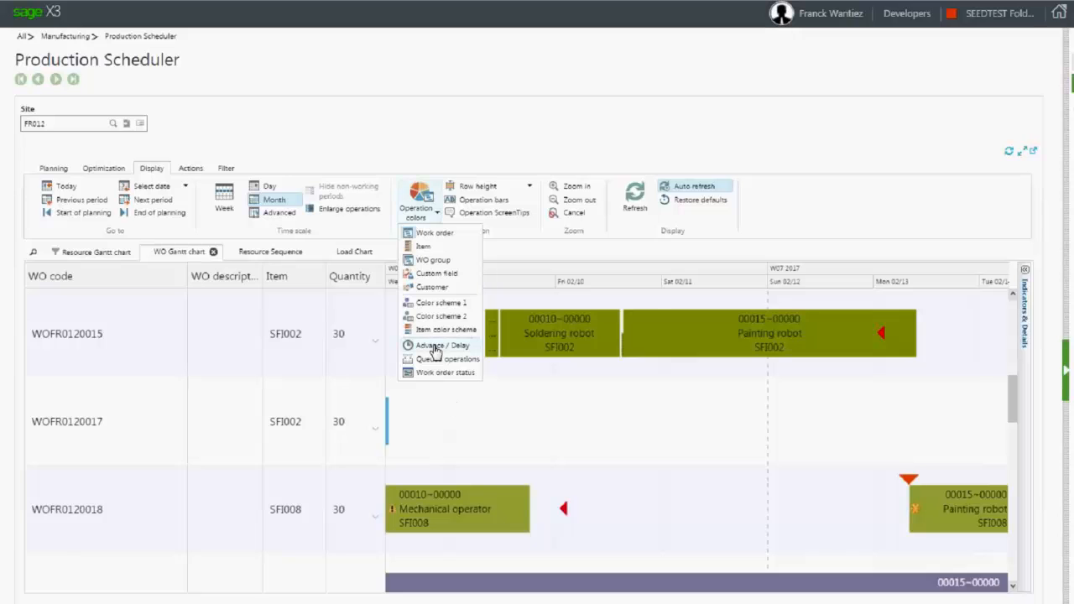
click(443, 345)
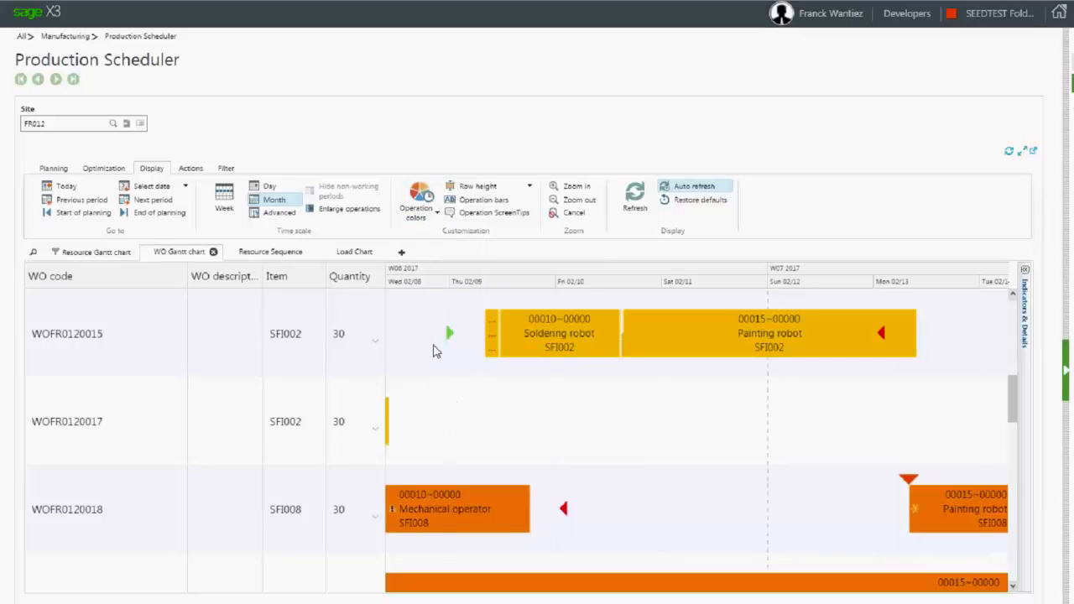
scroll(down, 3)
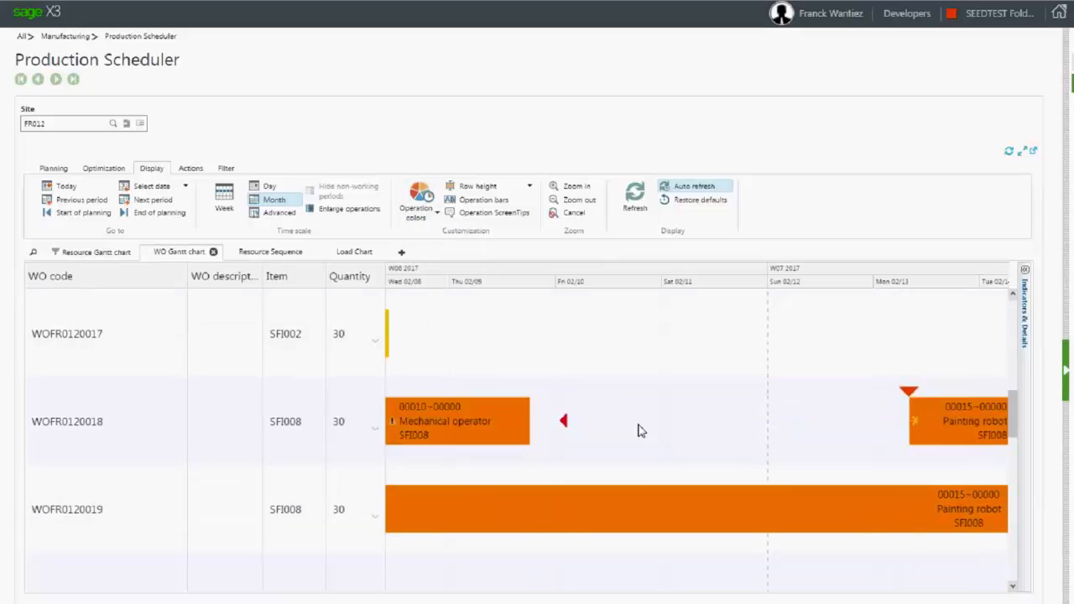
scroll(down, 3)
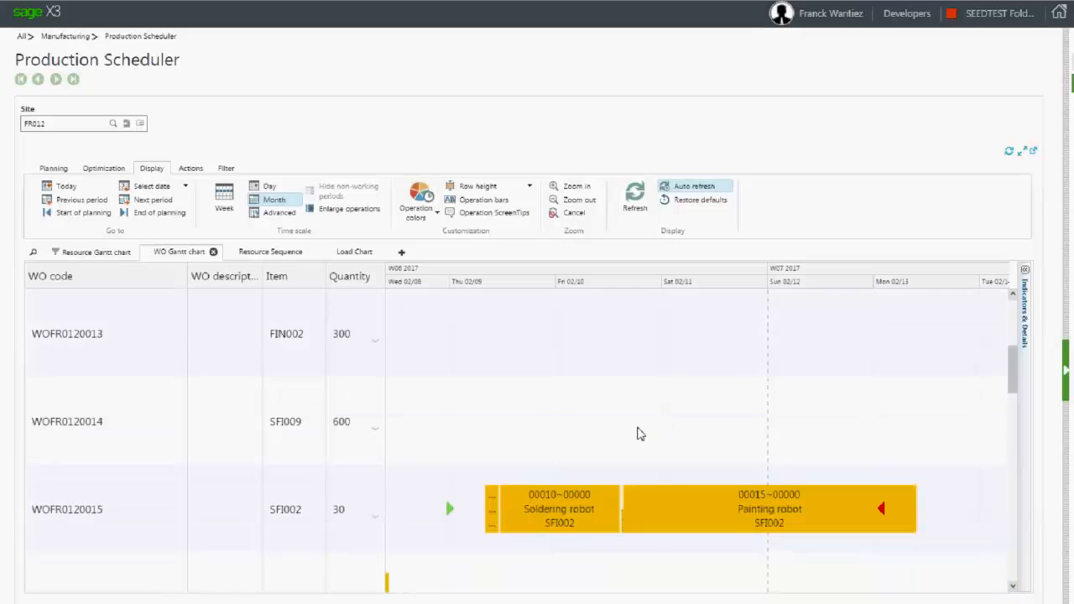
click(417, 201)
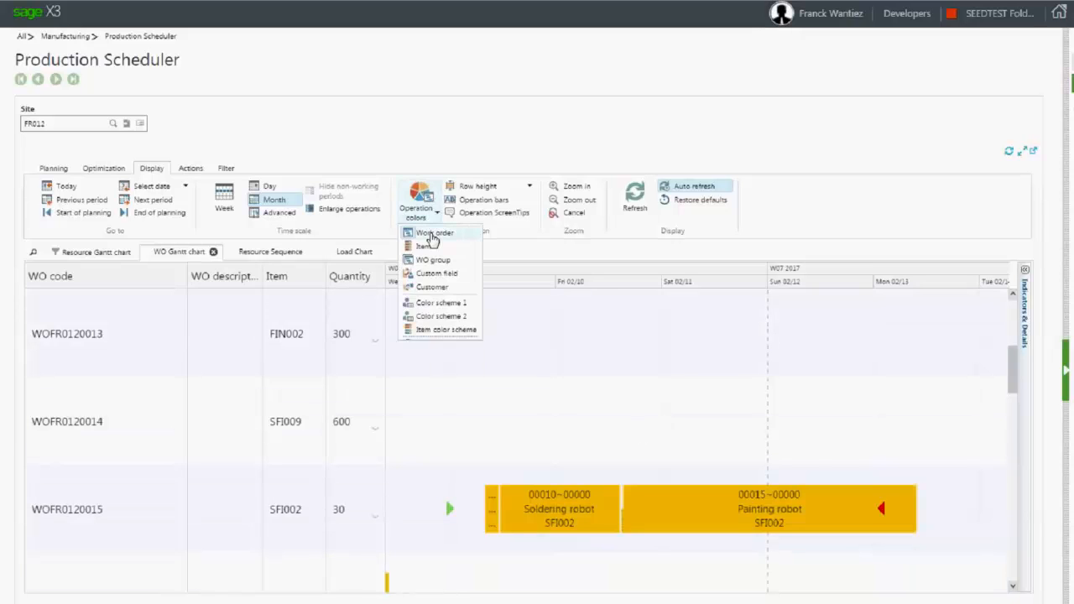
click(434, 233)
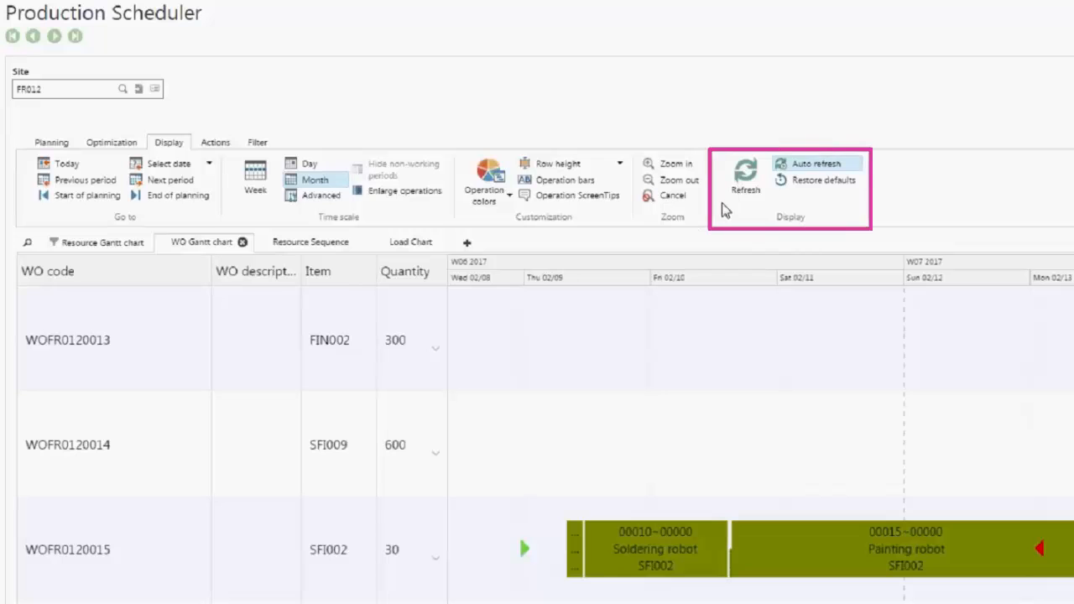
mouse_move(746, 173)
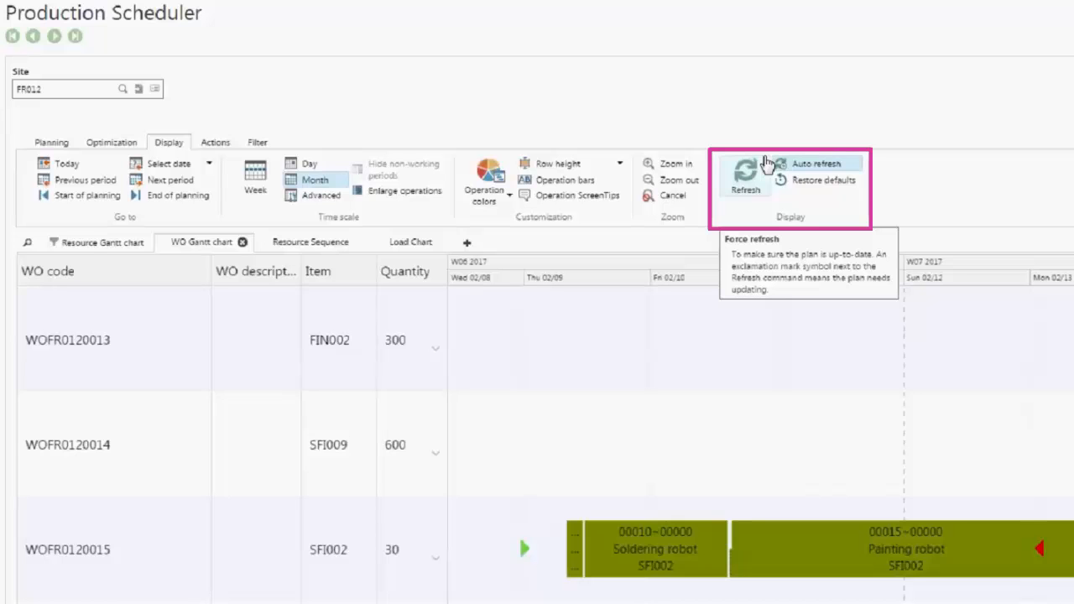
mouse_move(923, 193)
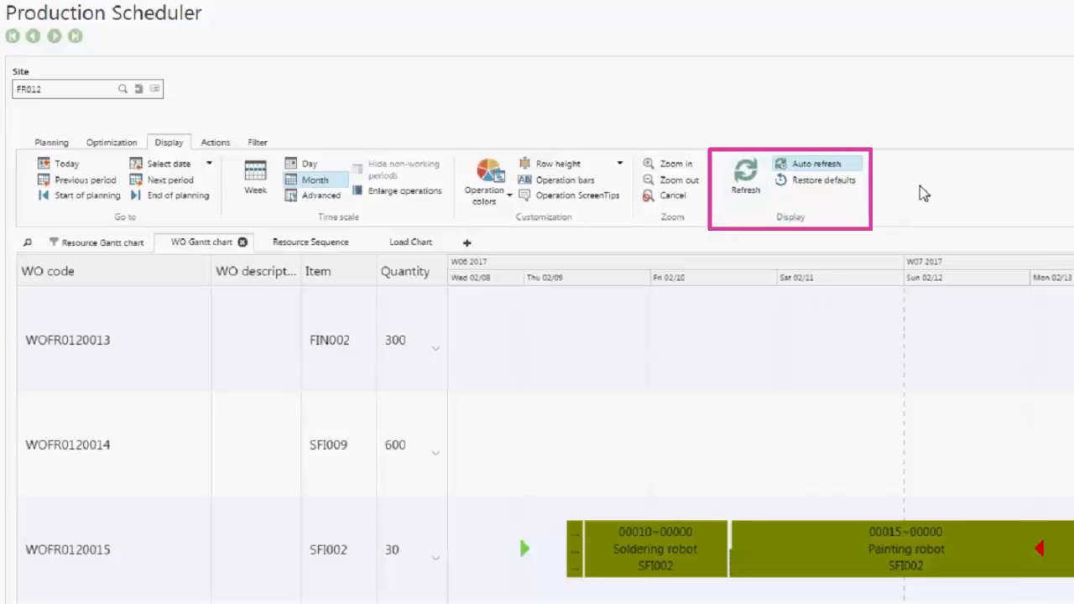
mouse_move(816, 164)
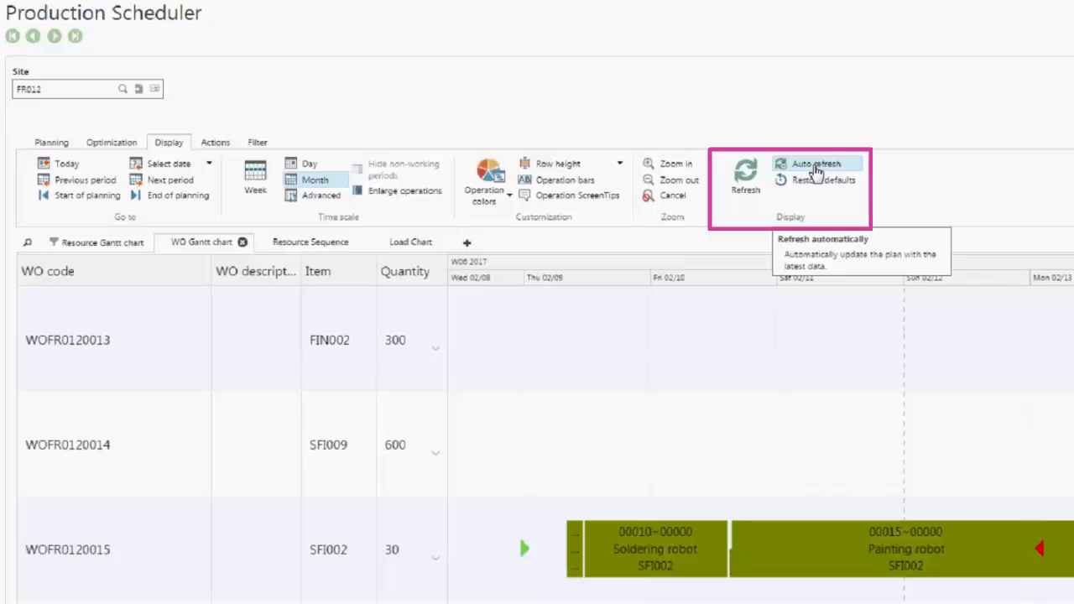
- Toggle off the Auto refresh option in the Display group
click(816, 163)
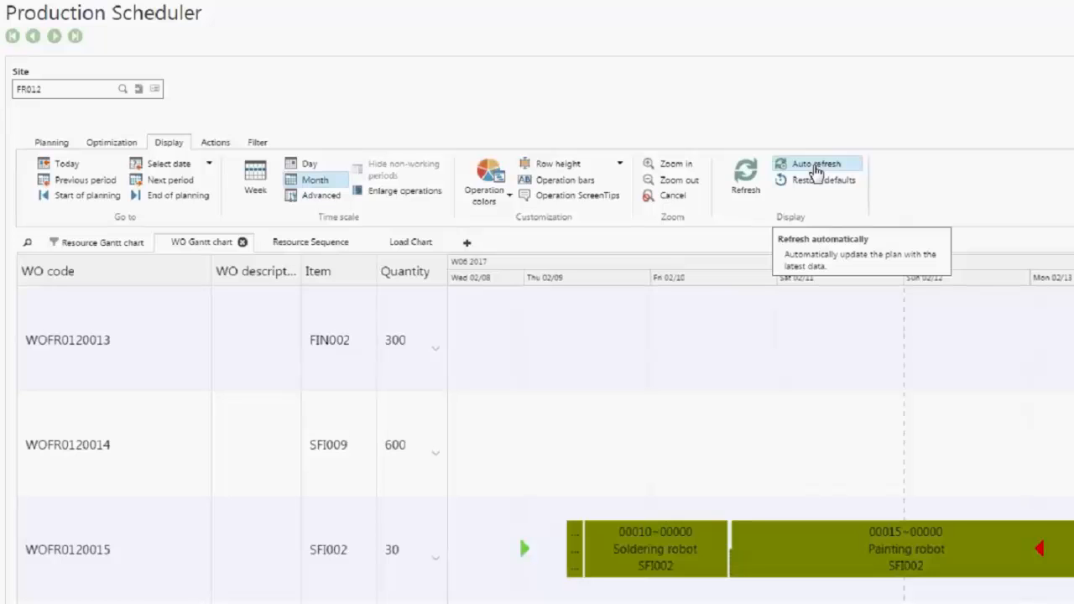
mouse_move(838, 183)
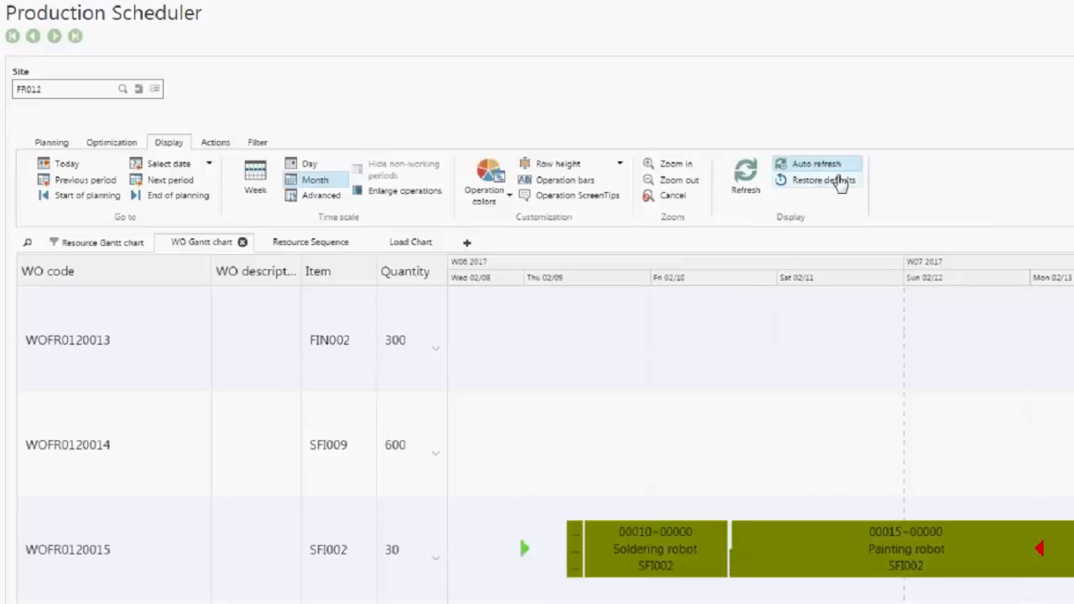
mouse_move(923, 227)
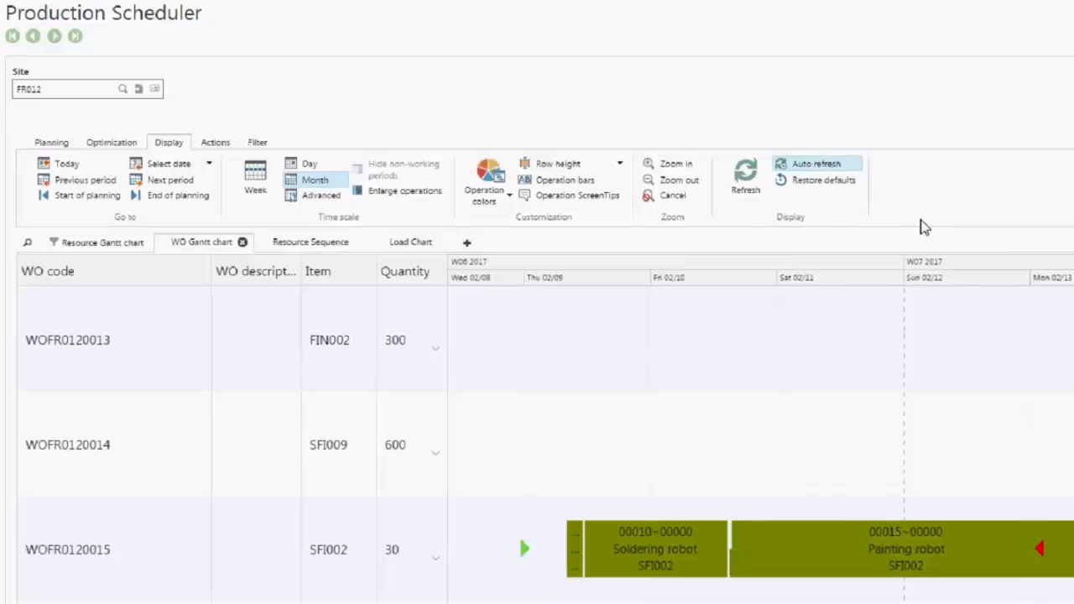
mouse_move(936, 254)
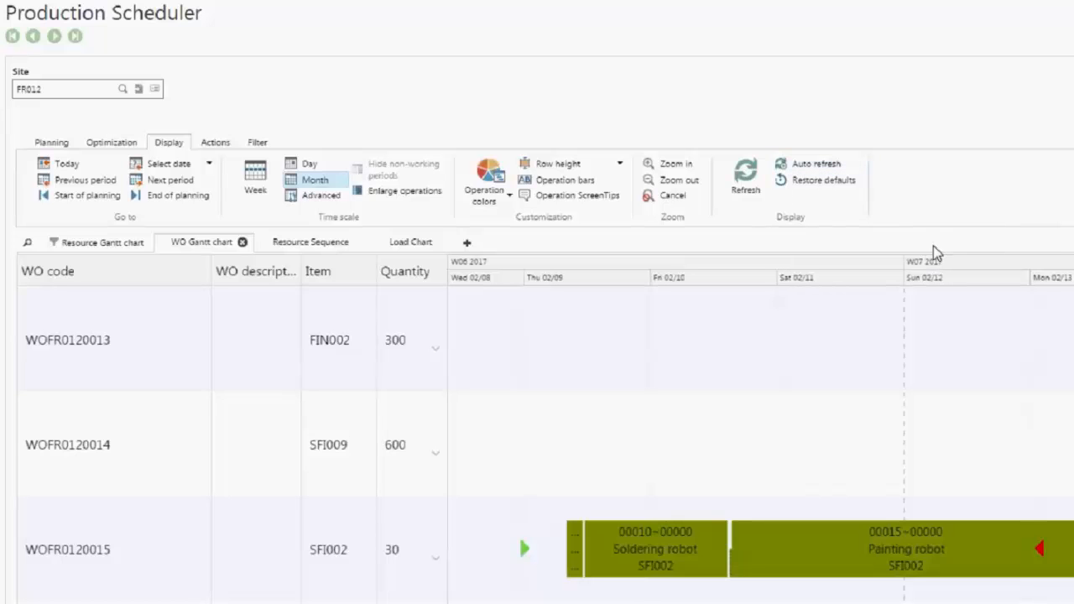
mouse_move(751, 260)
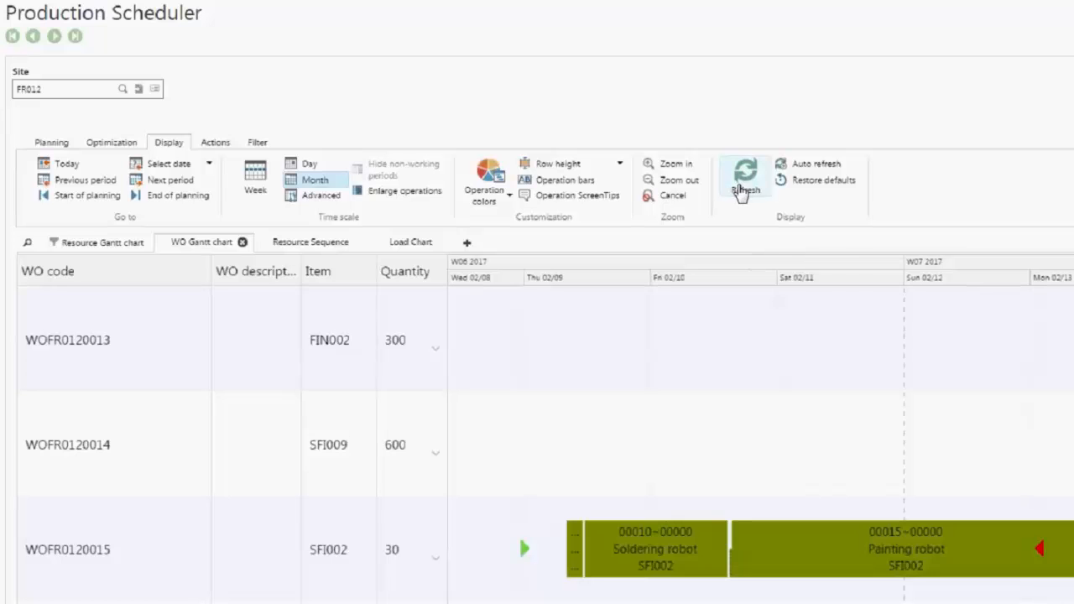
mouse_move(744, 173)
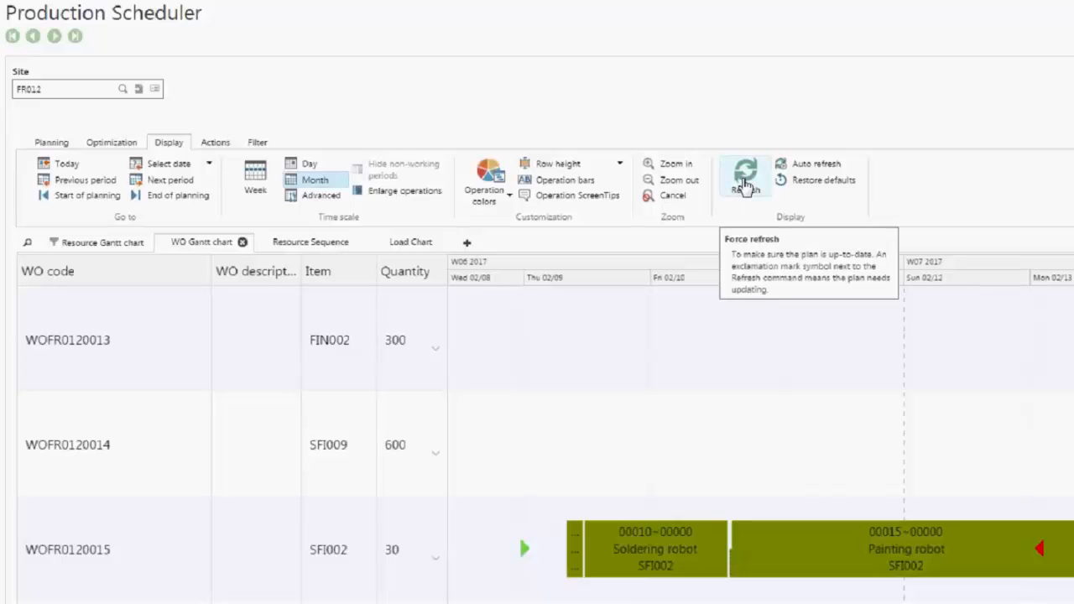